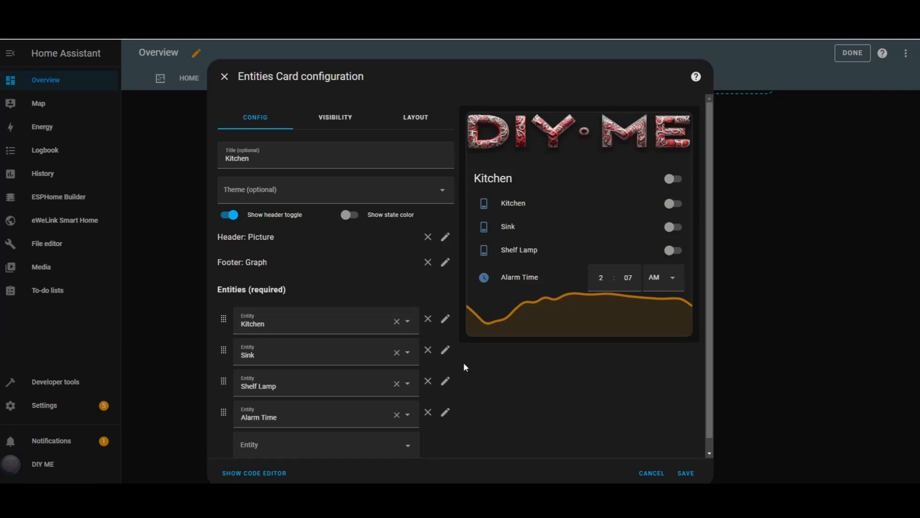
mouse_move(445, 318)
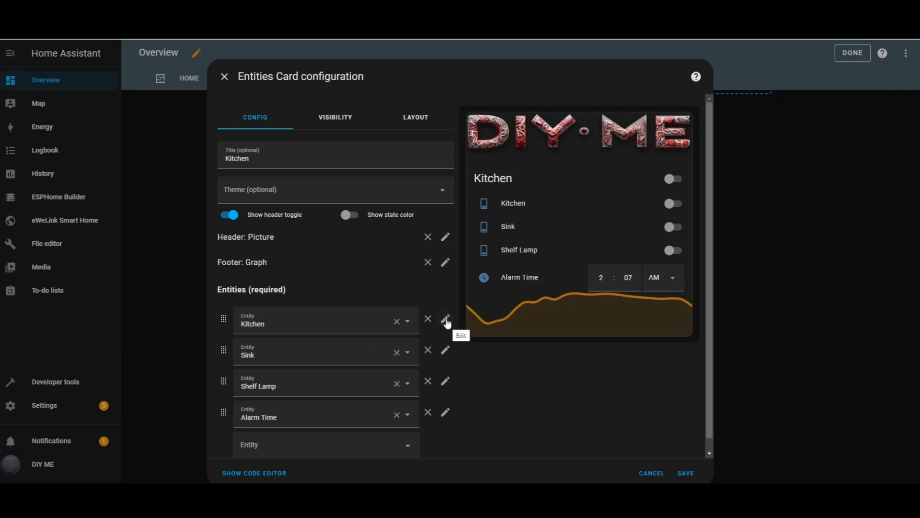
- Close the entities card editor, leave edit mode and switch to the TEST view
left_click(445, 318)
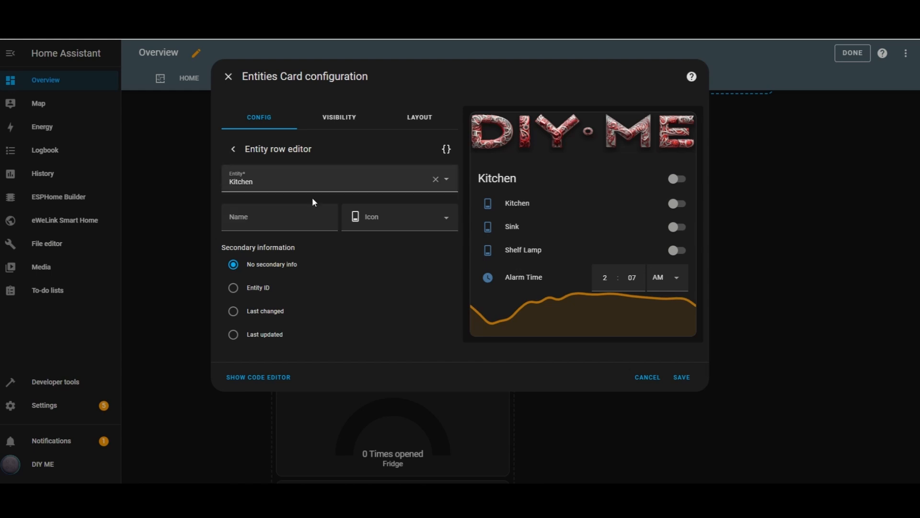
left_click(279, 217)
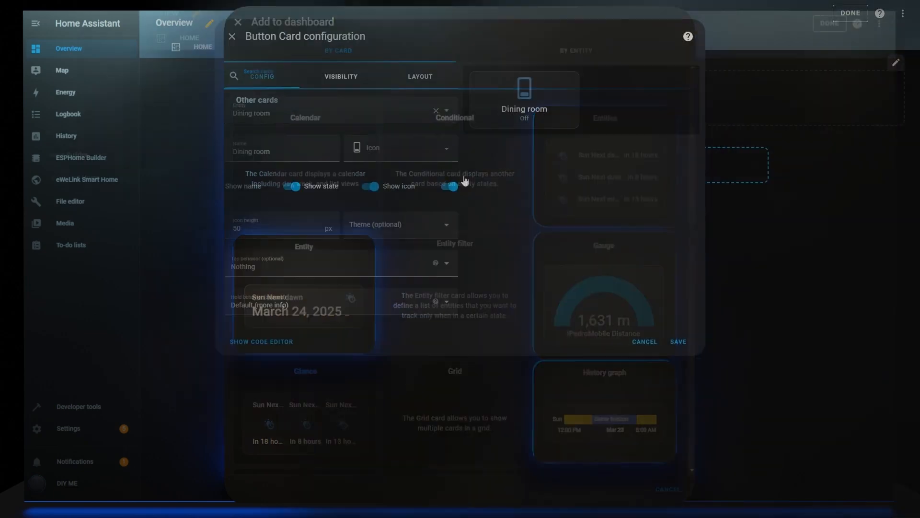
left_click(678, 340)
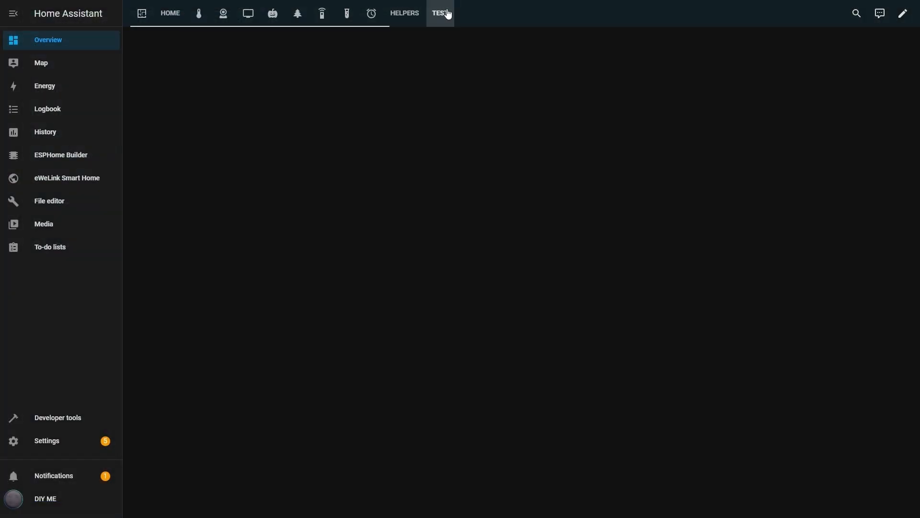
- Edit the TEST view, create a new section and start adding a card to it
left_click(902, 13)
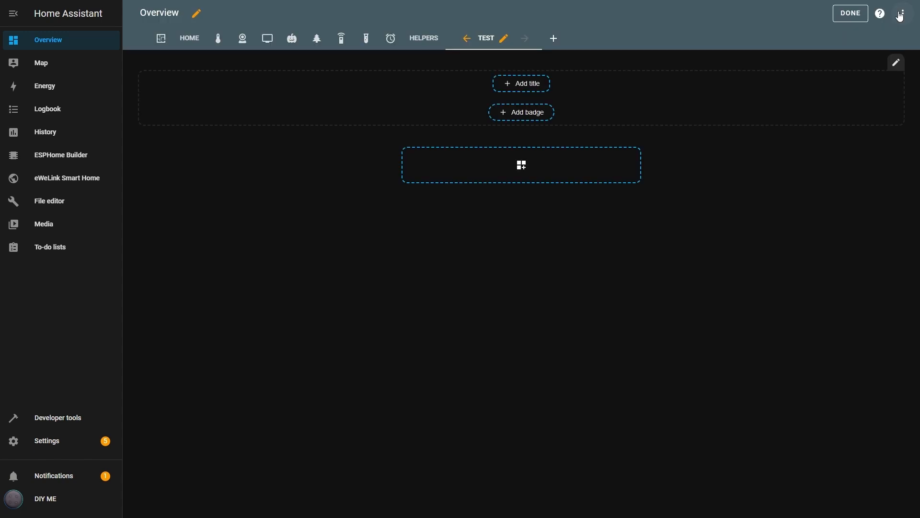
left_click(520, 165)
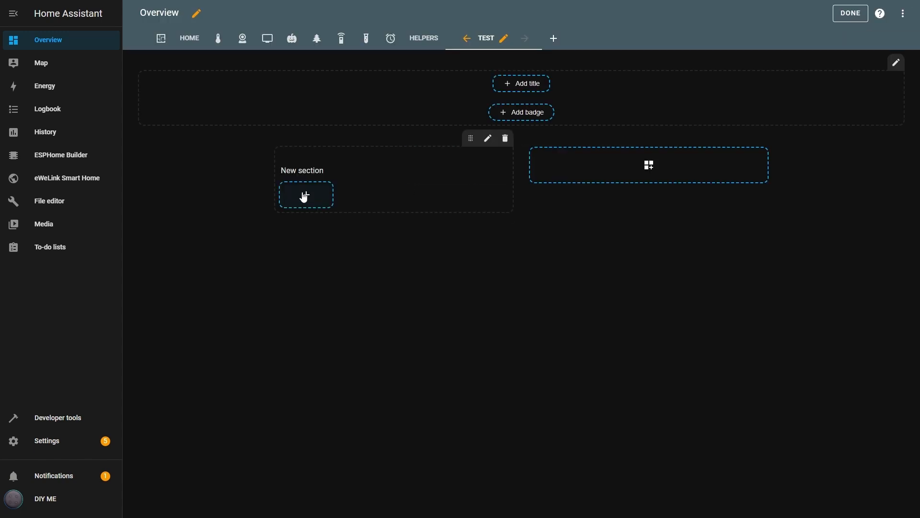
left_click(305, 194)
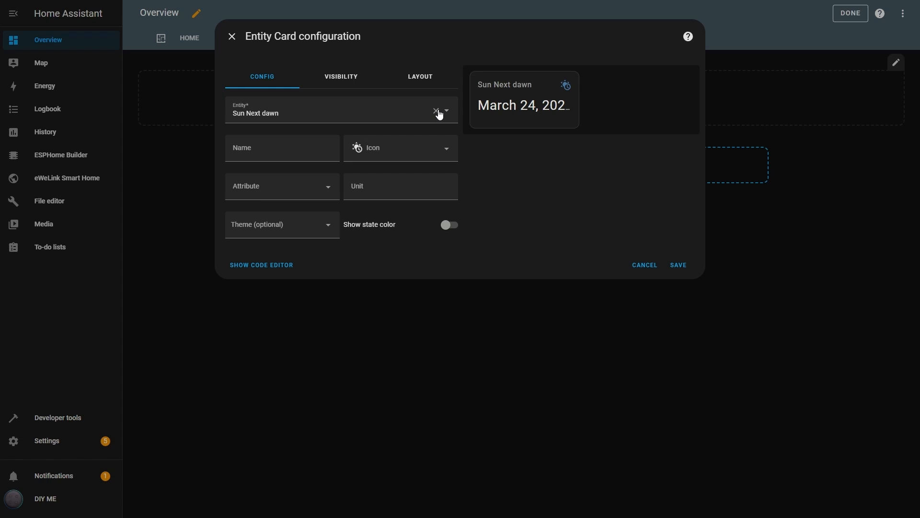
- Replace Sun Next dawn with Living room TV and name the card TV
left_click(436, 110)
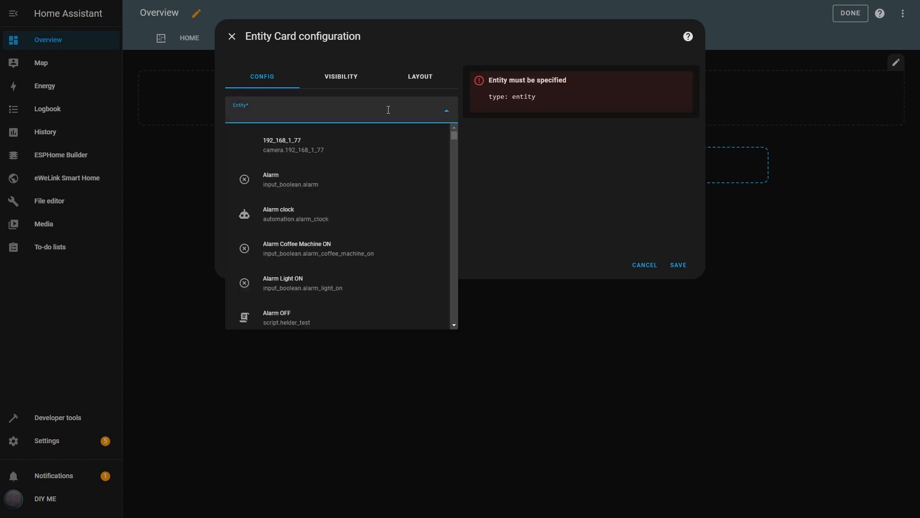
type("Living room TV")
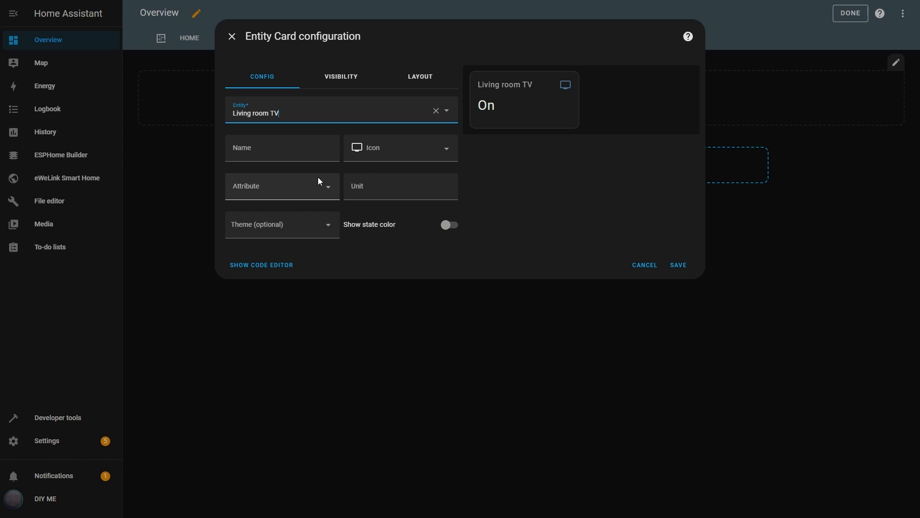
left_click(282, 148)
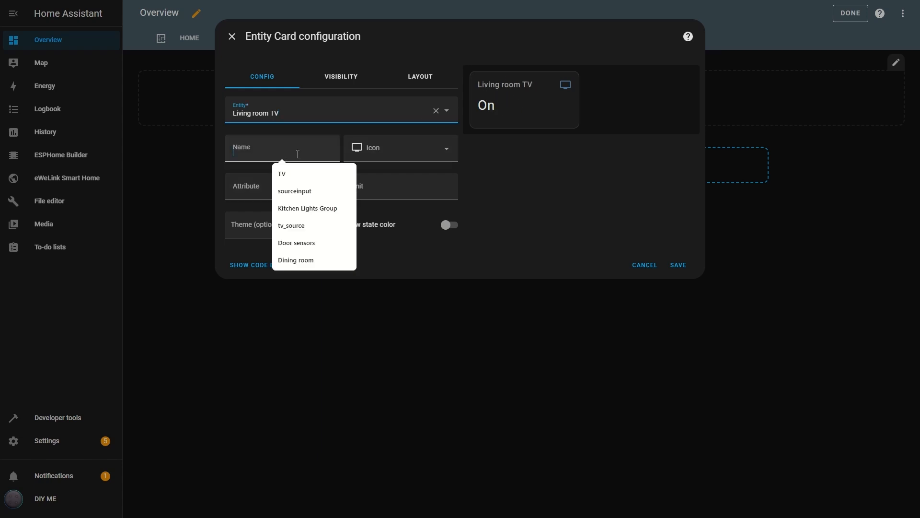
type("TV")
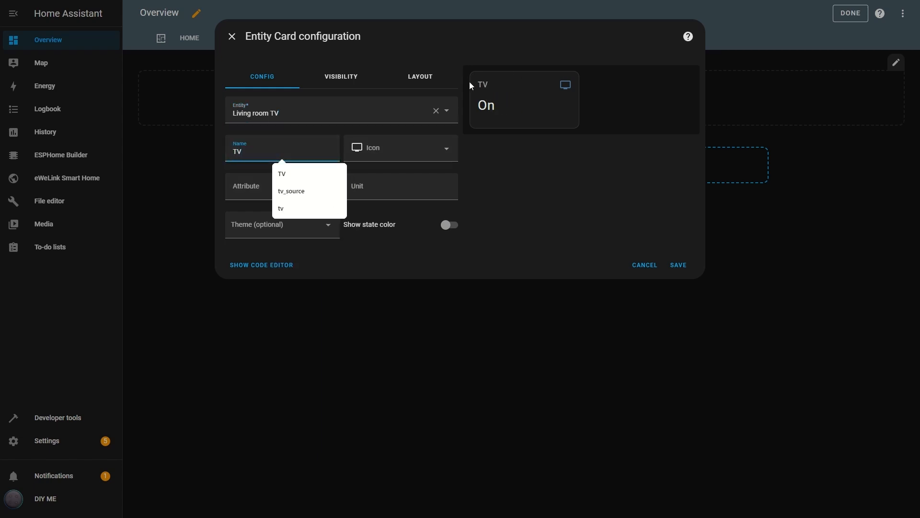
left_click(399, 148)
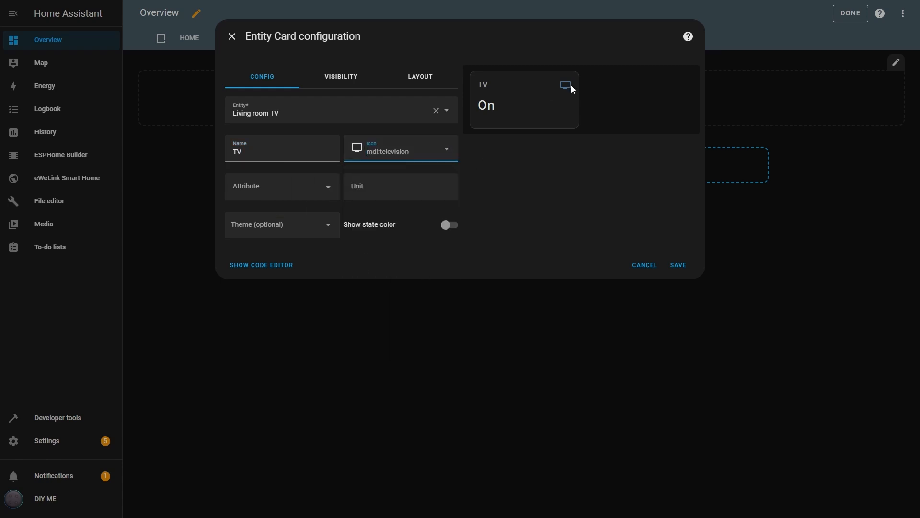
- Try the Volume and Sound output attributes, then clear the attribute to show On
left_click(282, 186)
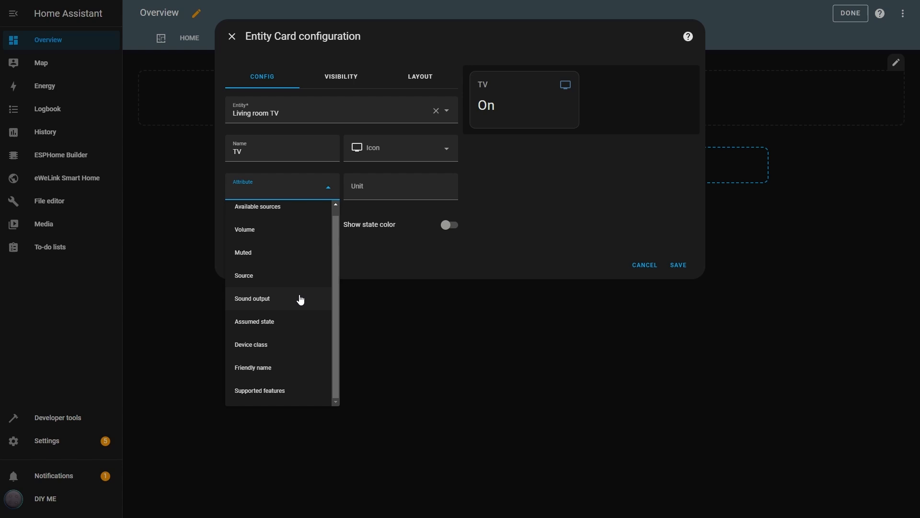
mouse_move(253, 230)
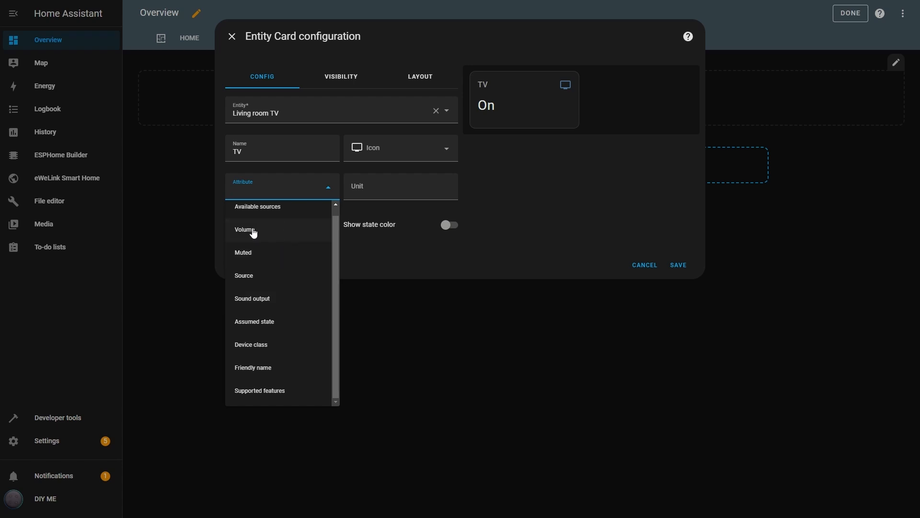
left_click(245, 229)
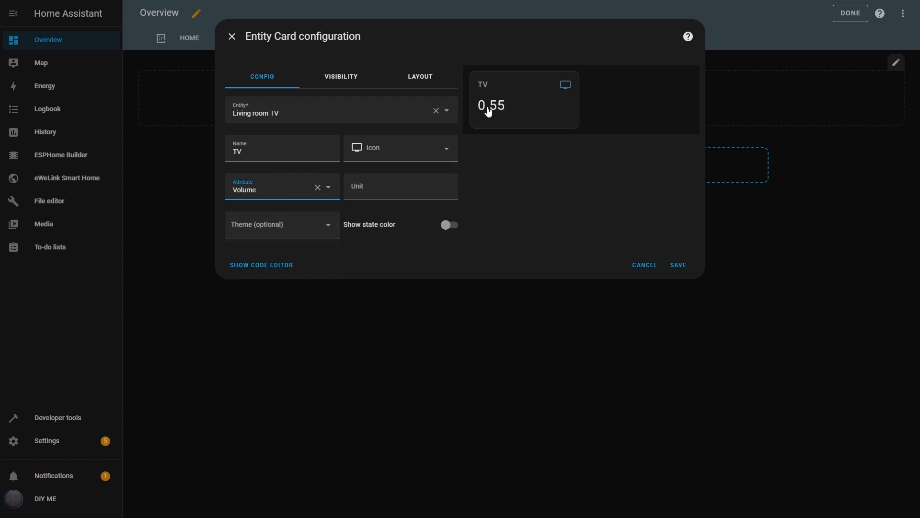
left_click(328, 189)
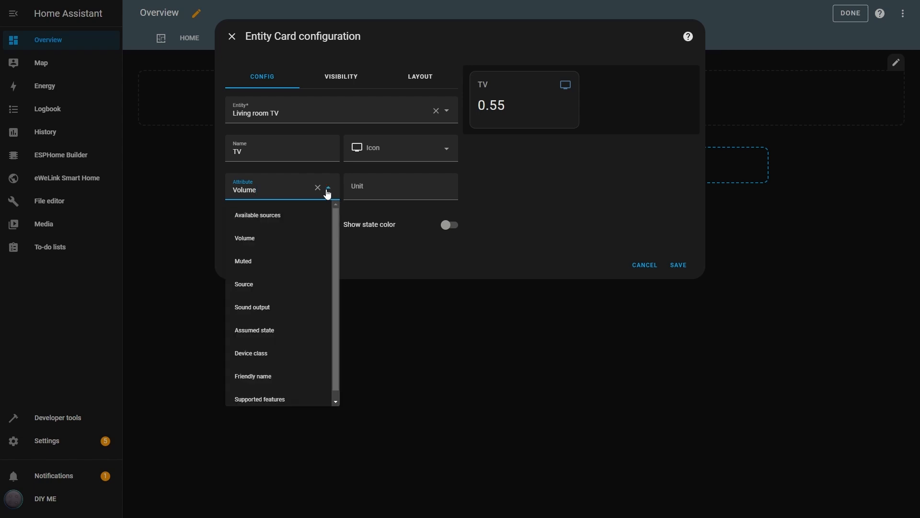
left_click(251, 307)
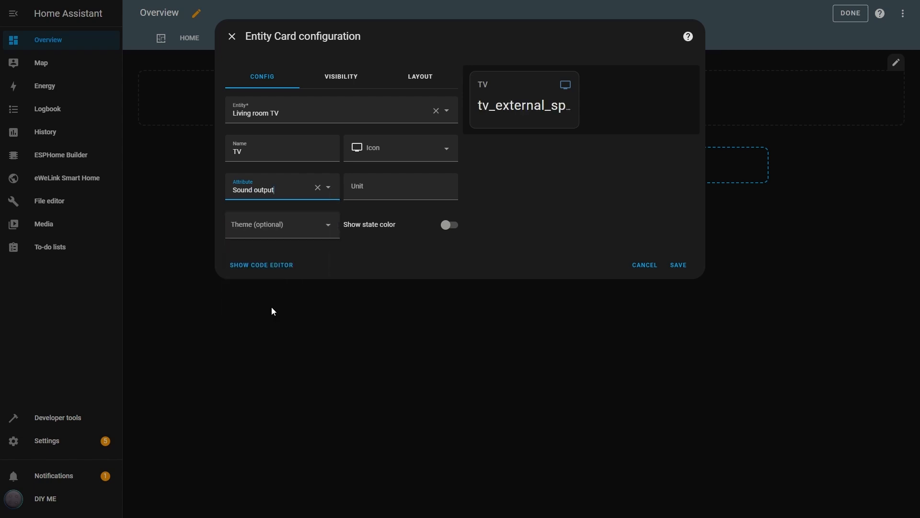
mouse_move(330, 217)
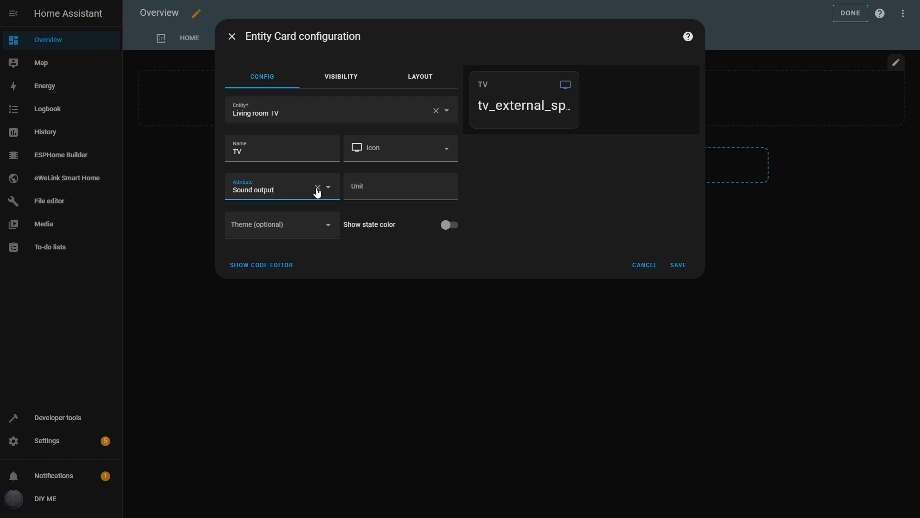
left_click(318, 188)
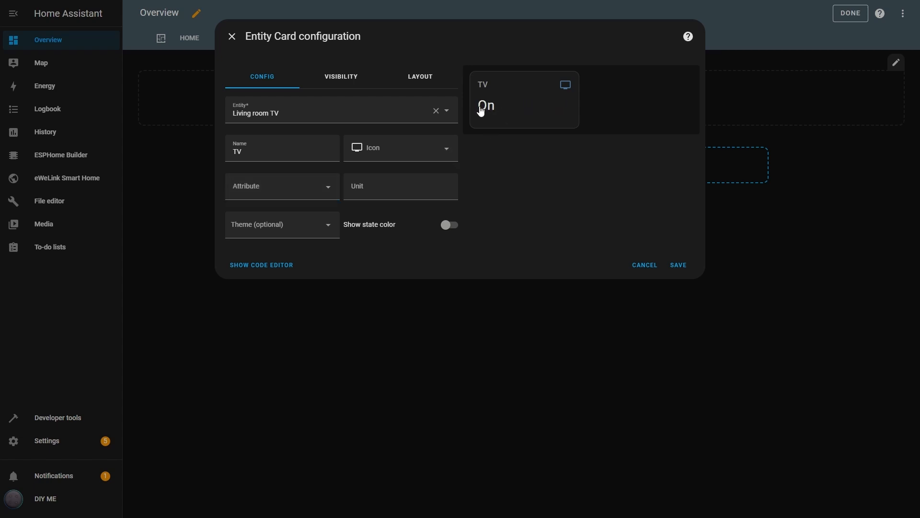
mouse_move(566, 101)
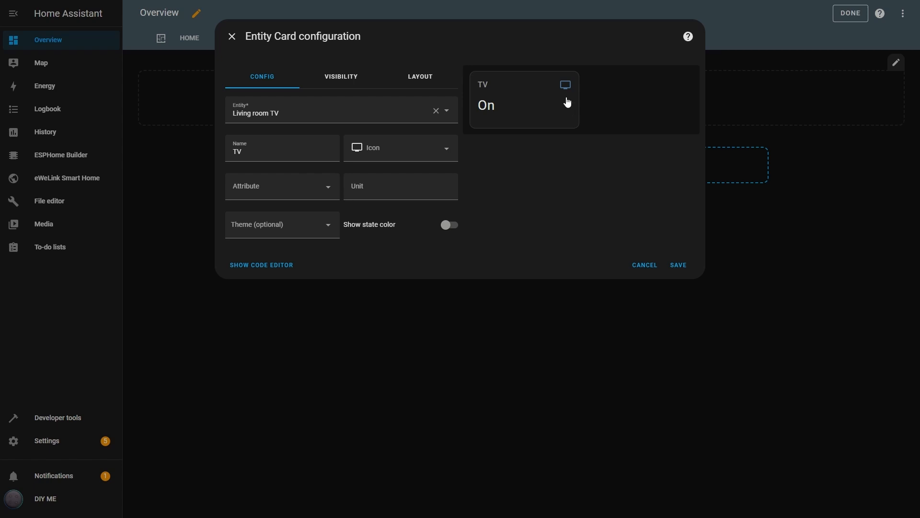
mouse_move(568, 94)
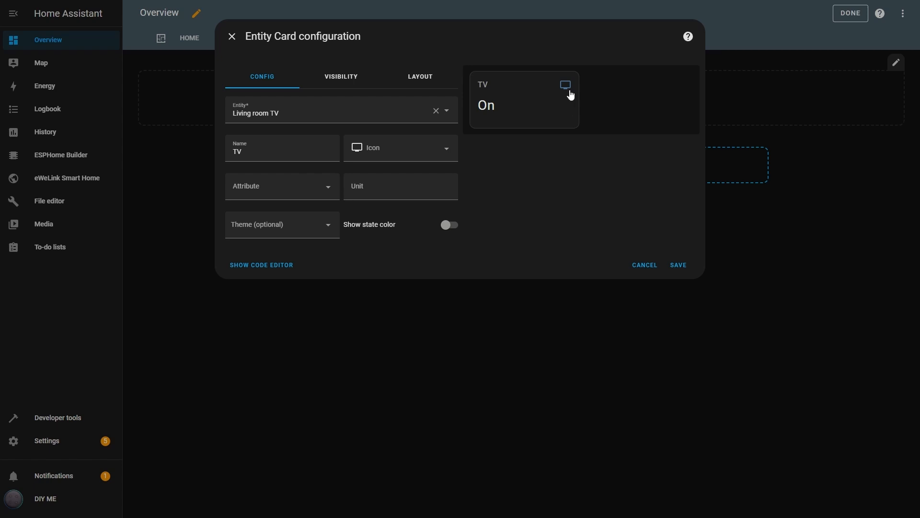
left_click(564, 84)
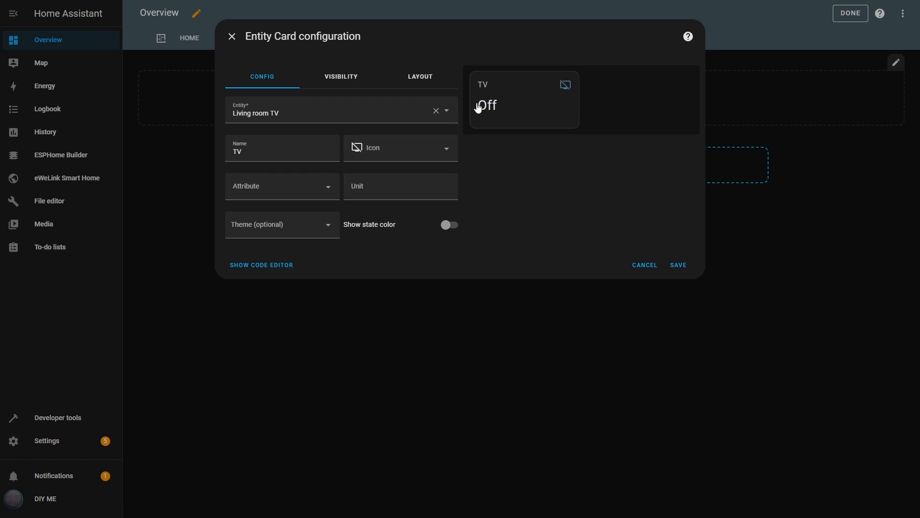
left_click(282, 186)
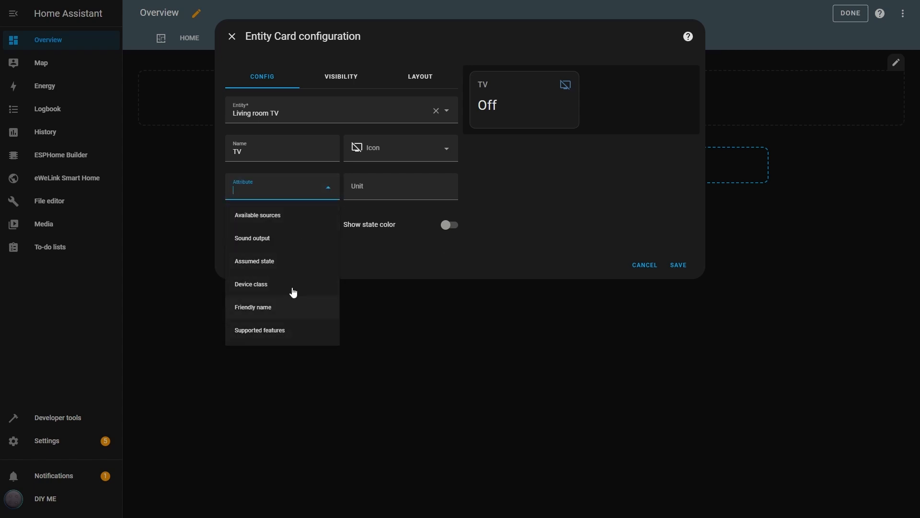
mouse_move(284, 295)
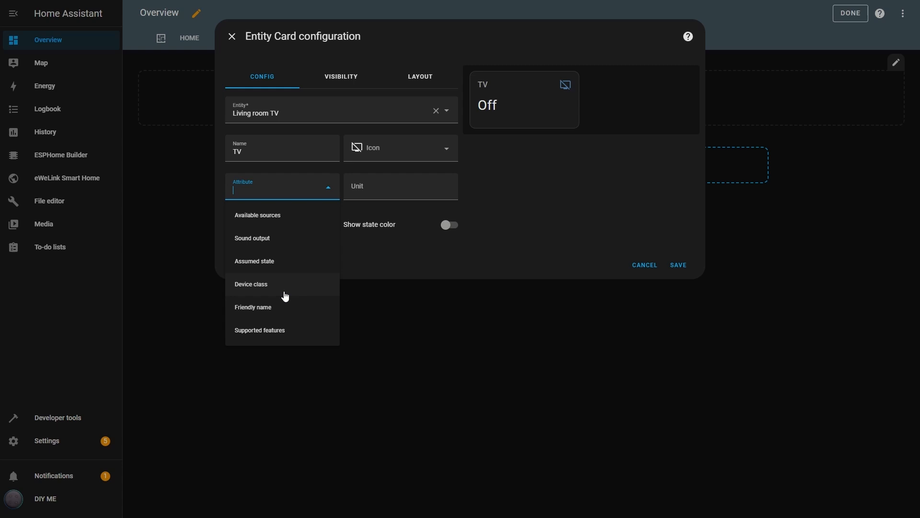
mouse_move(567, 99)
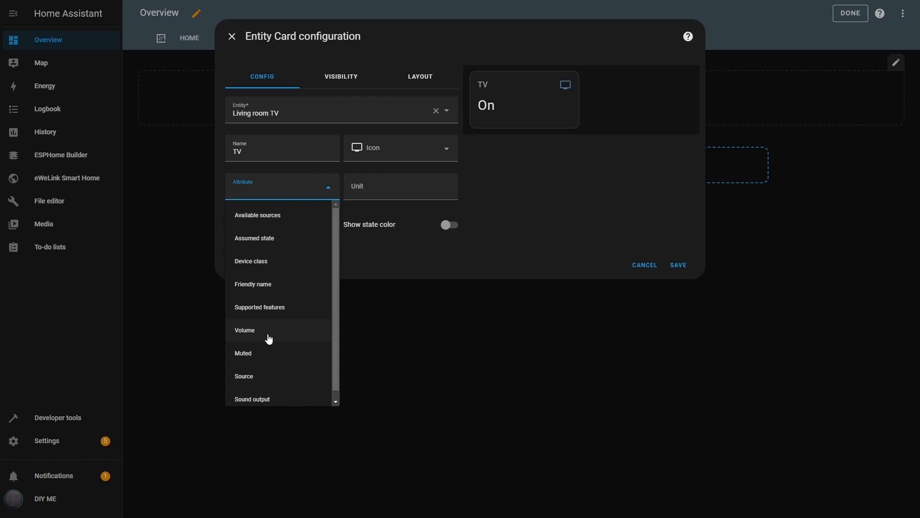
- Show the TV volume attribute and turn on state colour
left_click(245, 330)
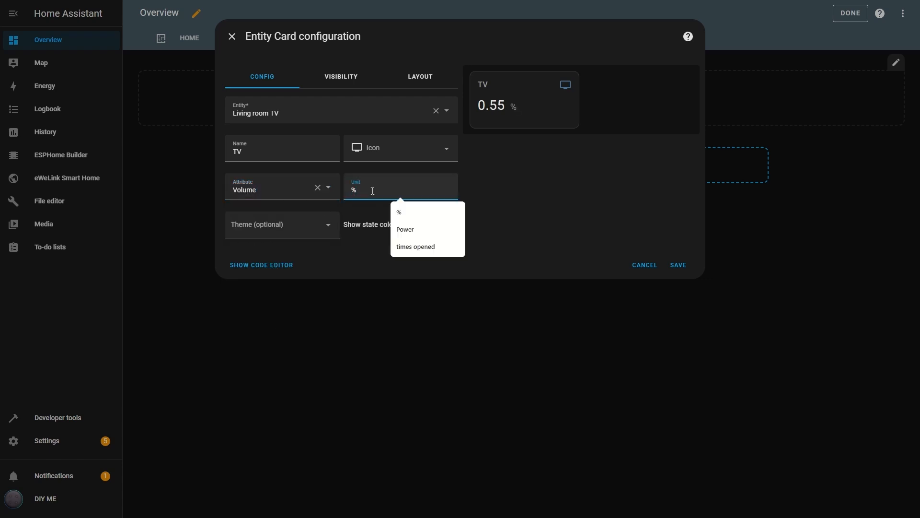
mouse_move(505, 210)
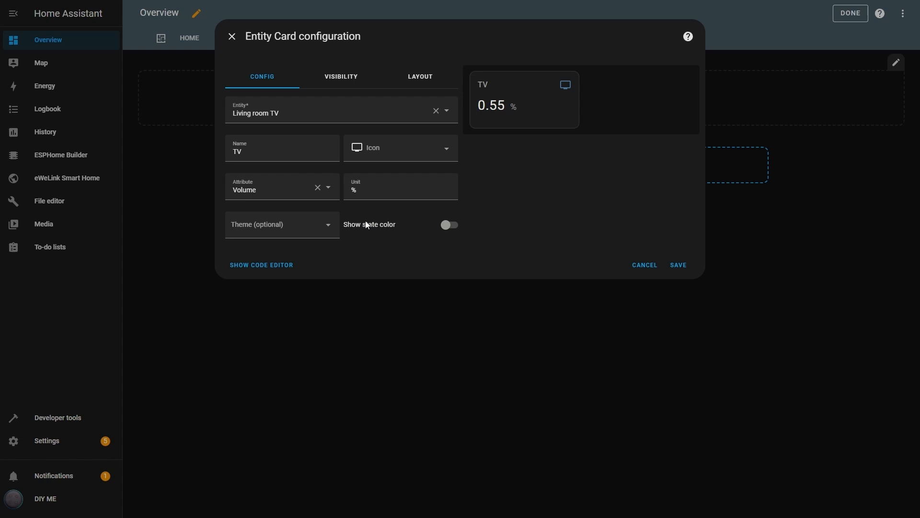
left_click(449, 224)
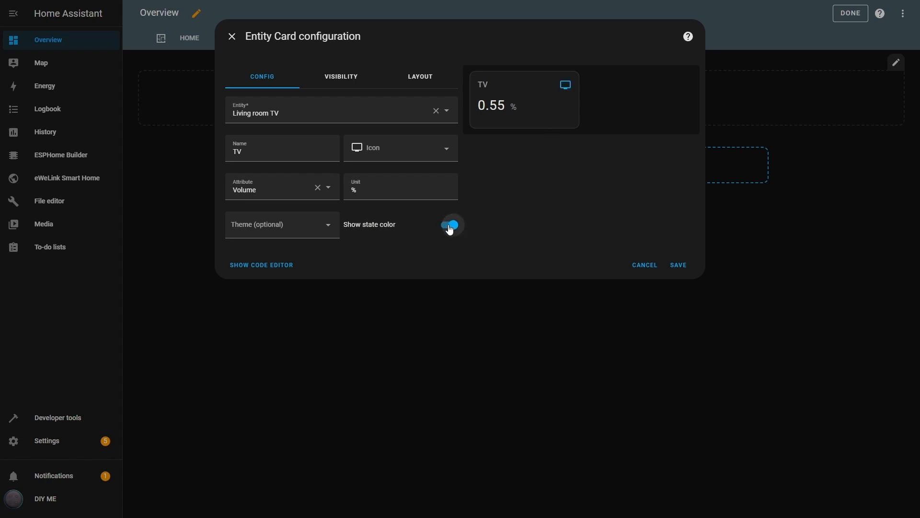
left_click(450, 224)
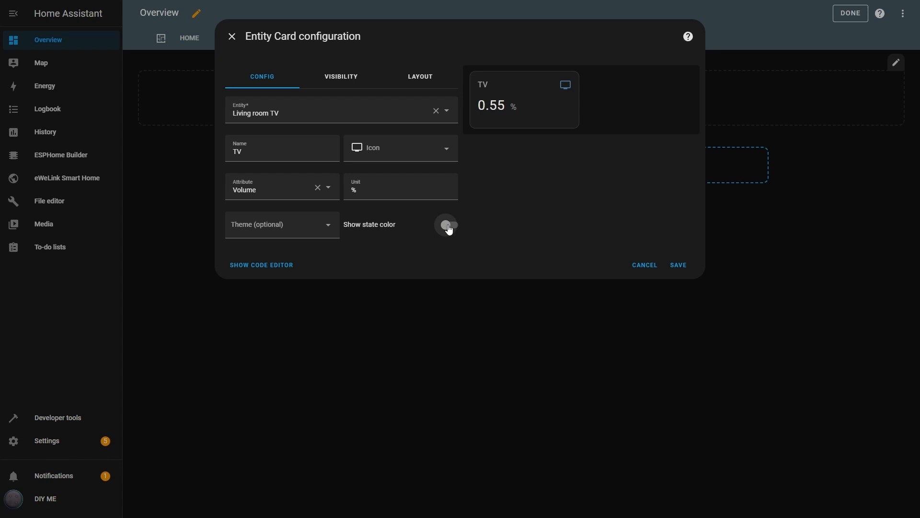
left_click(450, 224)
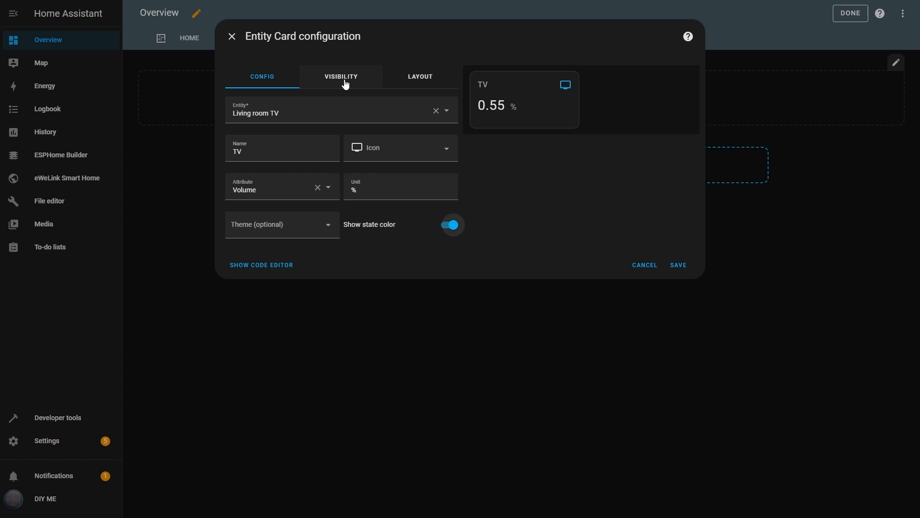
- Check the Layout tab, return to Config and save the TV card
left_click(420, 76)
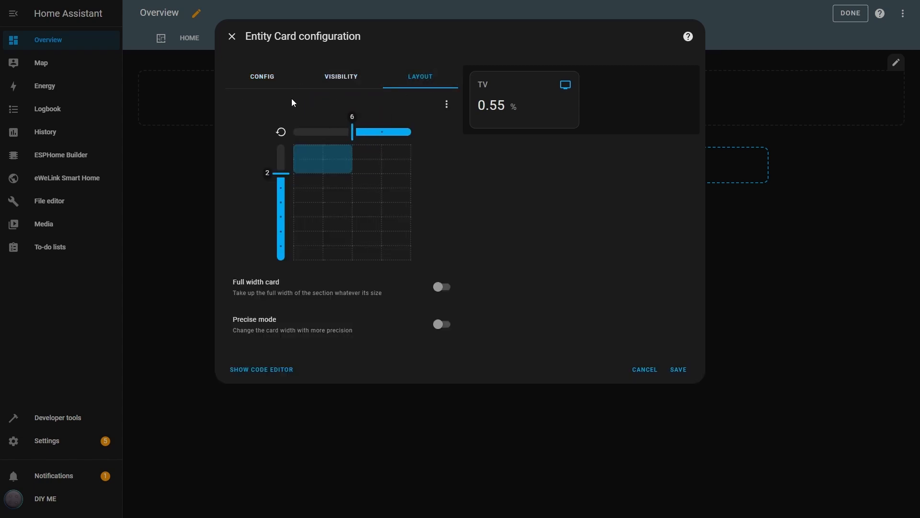
left_click(261, 77)
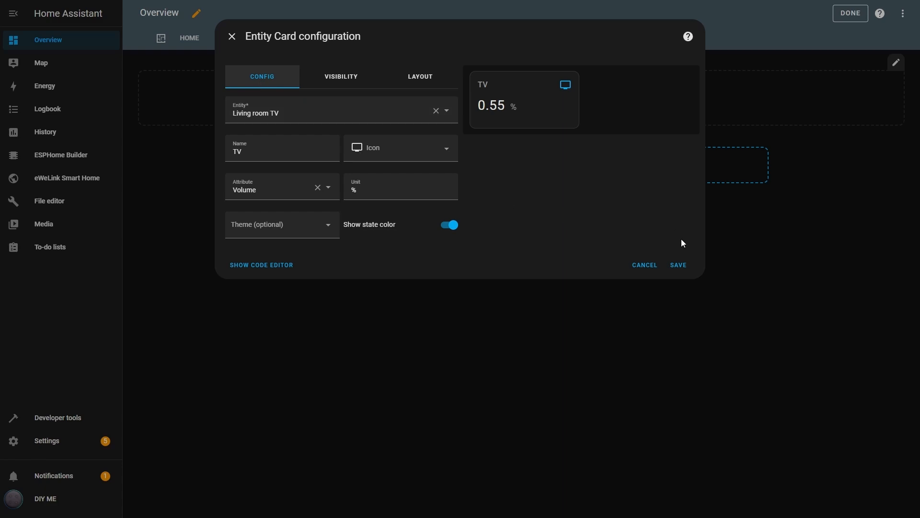
left_click(677, 265)
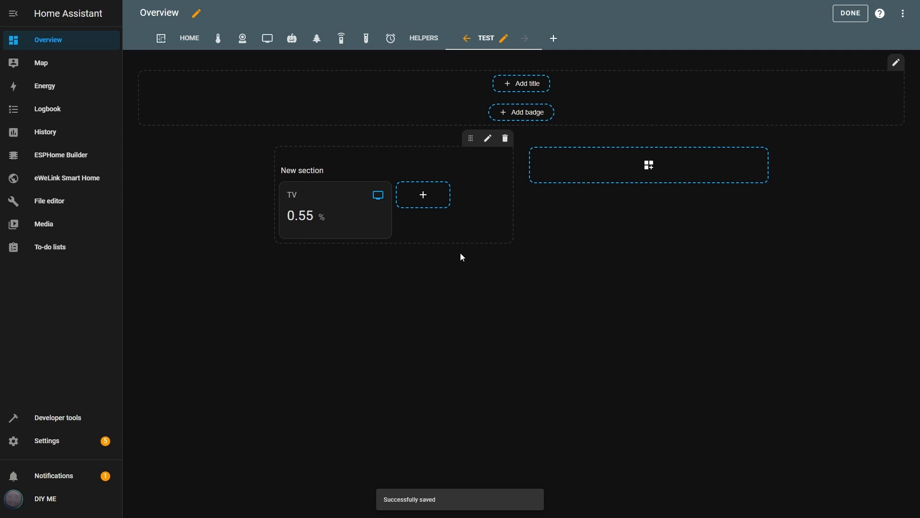
- Add another card to the section, choosing the Entities card
left_click(648, 164)
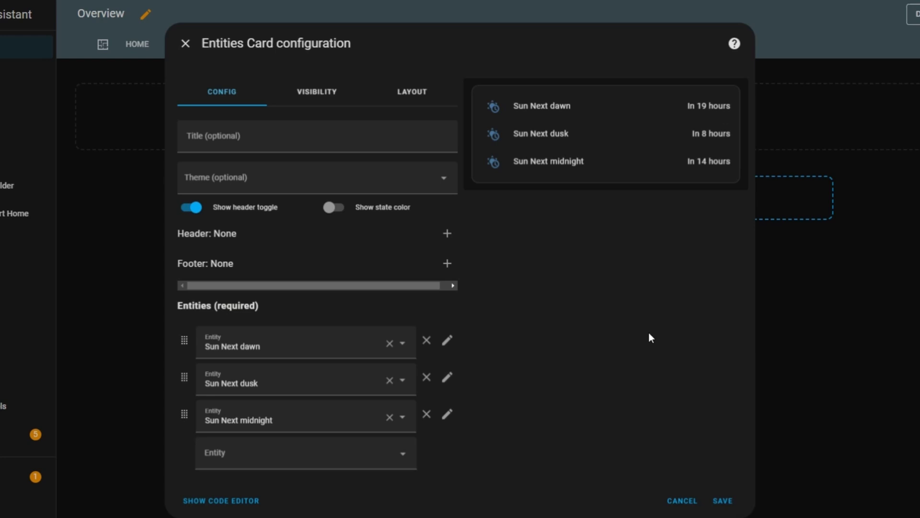
- Title the card Kitchen and add the Kitchen, Sink and Shelf Lamp entities
left_click(317, 136)
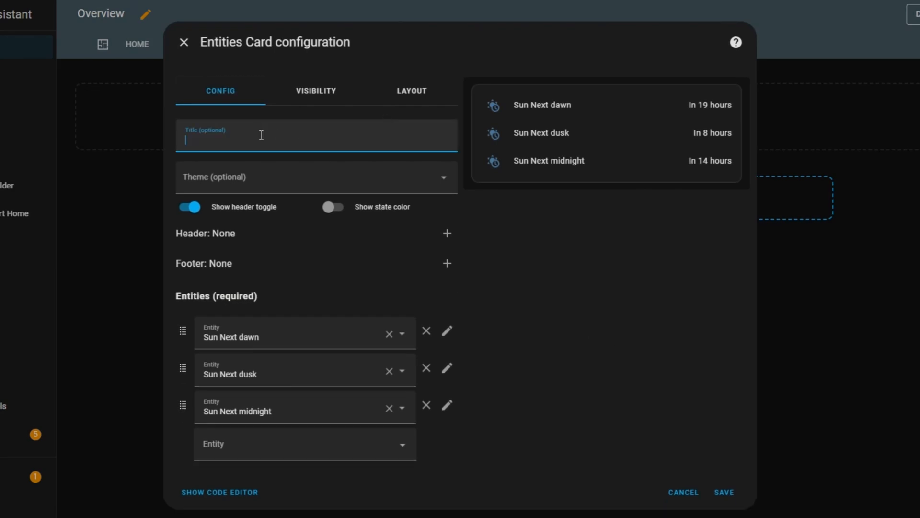
type("Kitchen")
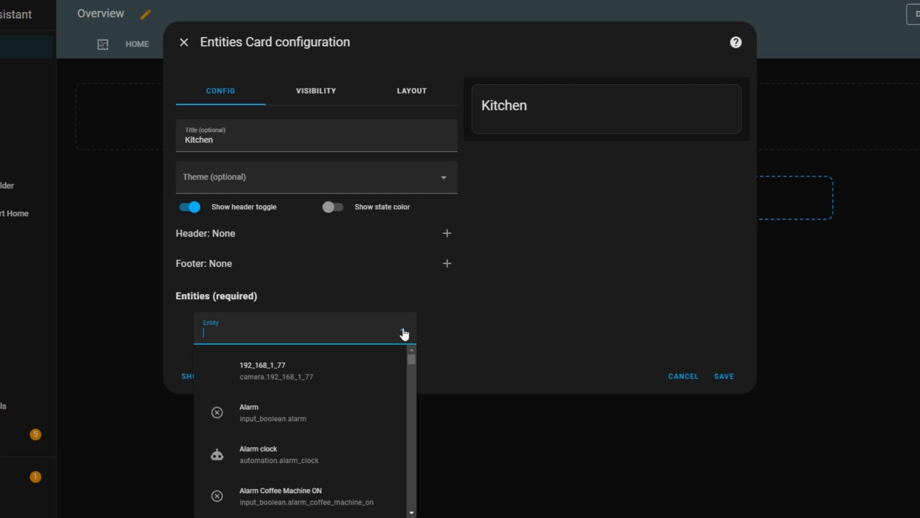
type("kitchen")
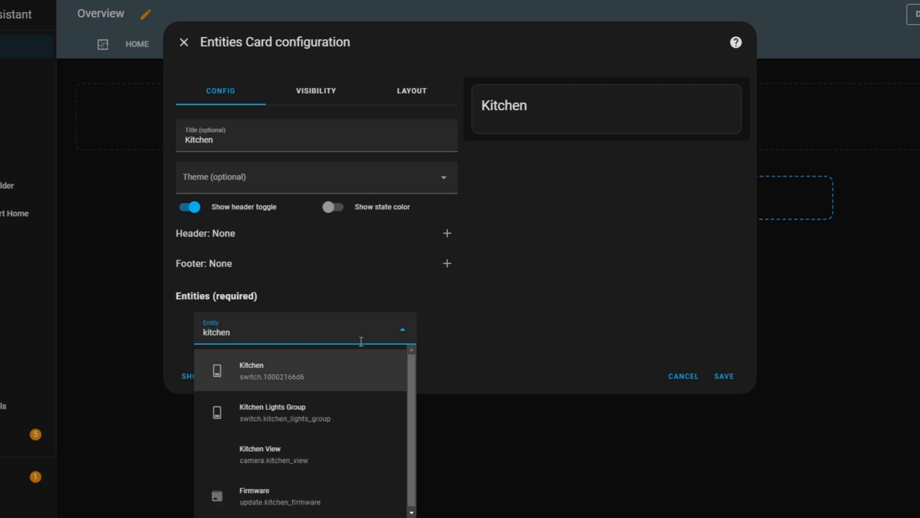
type("sink")
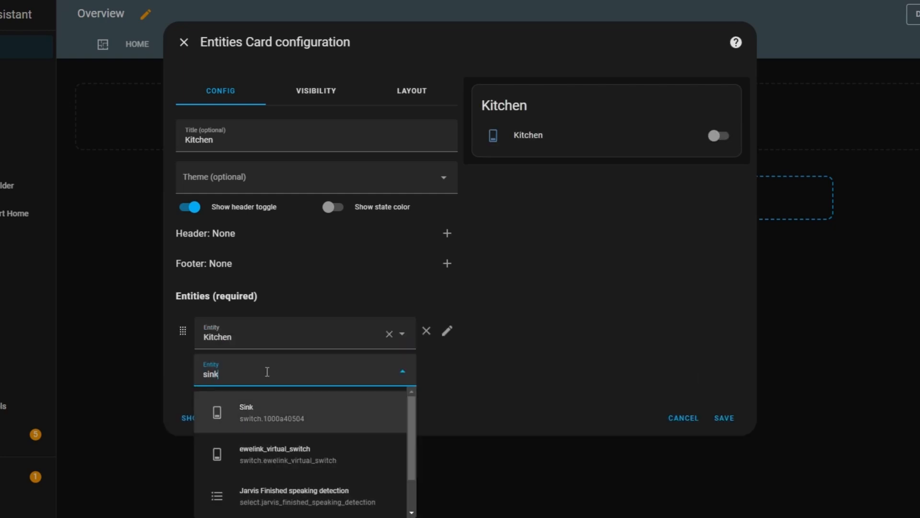
left_click(246, 411)
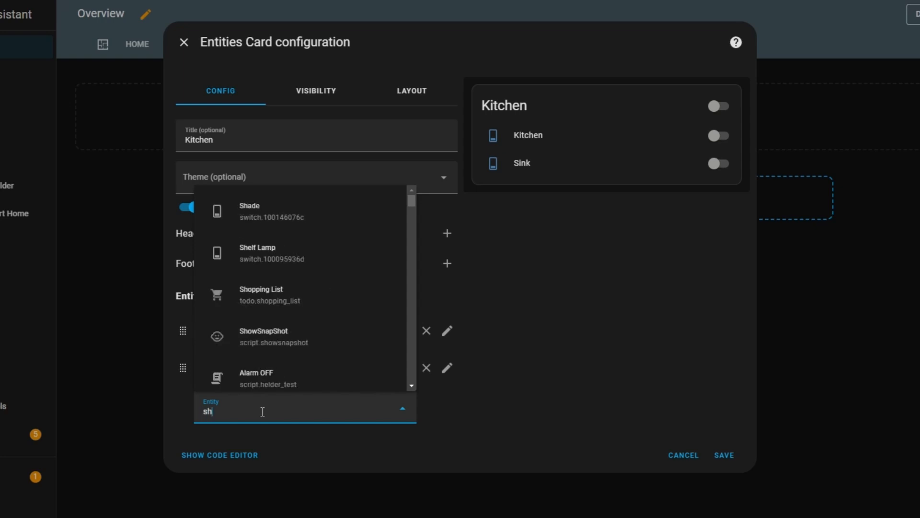
left_click(257, 253)
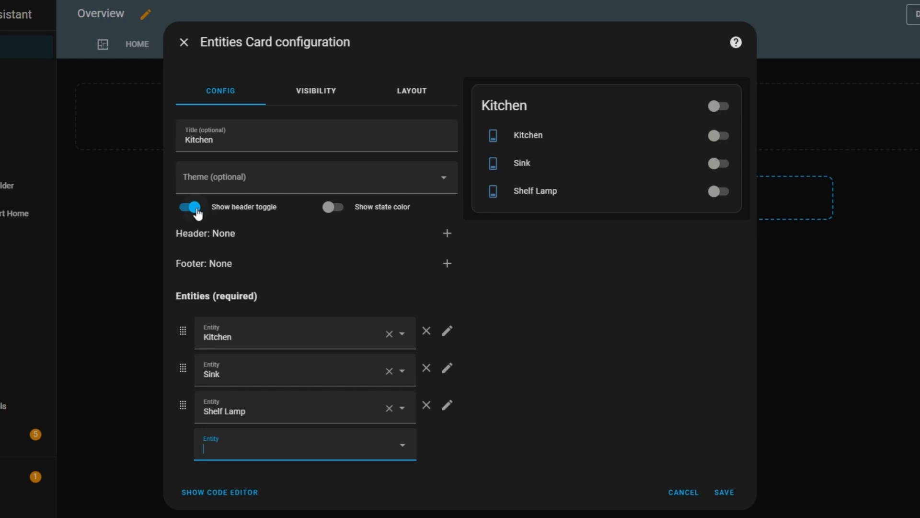
left_click(188, 207)
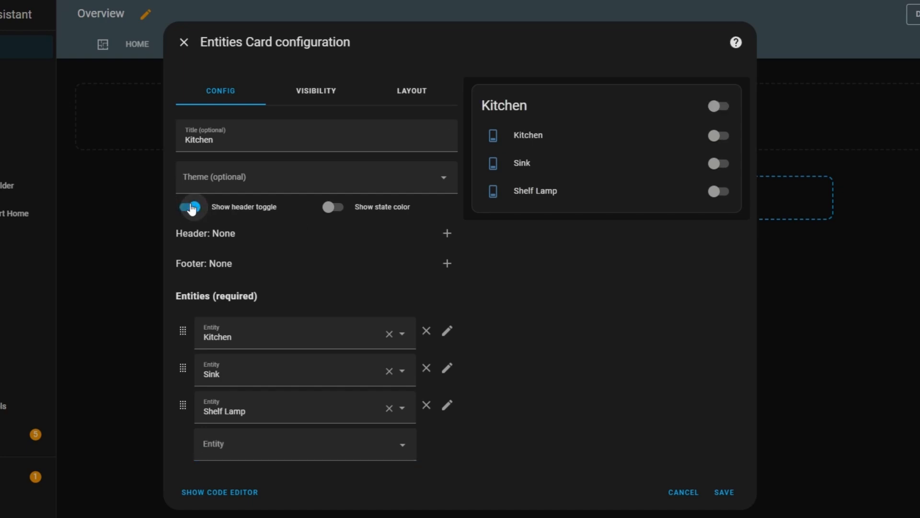
left_click(191, 206)
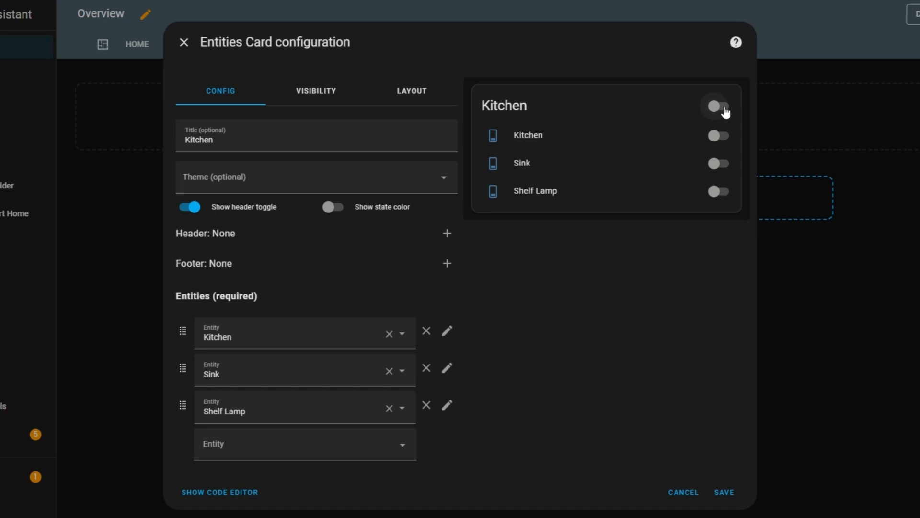
left_click(716, 106)
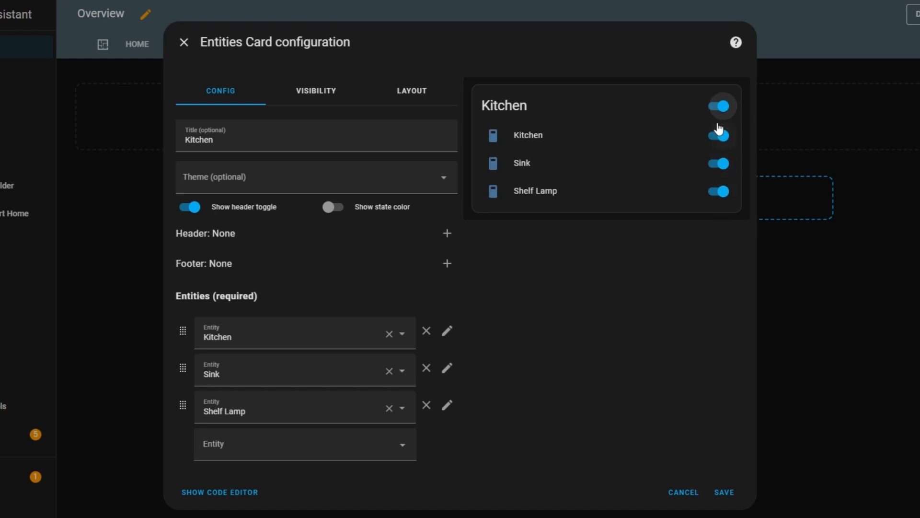
left_click(718, 105)
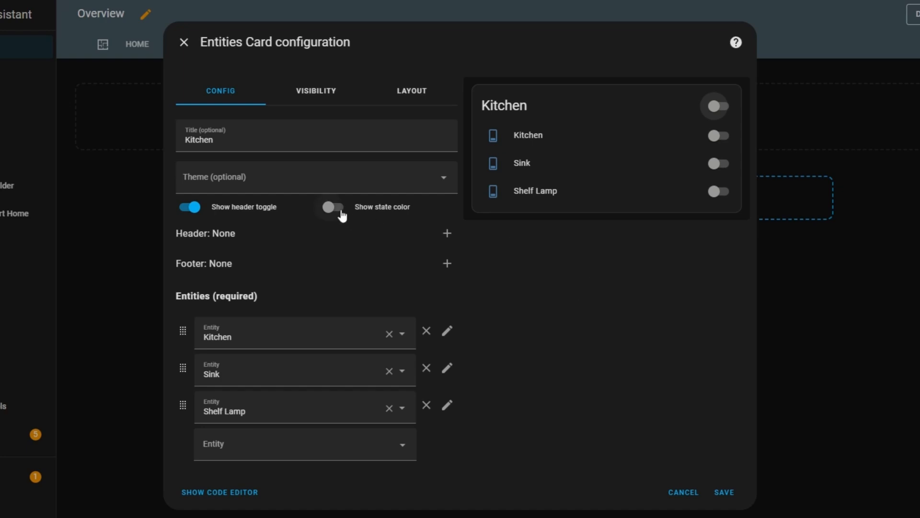
left_click(331, 207)
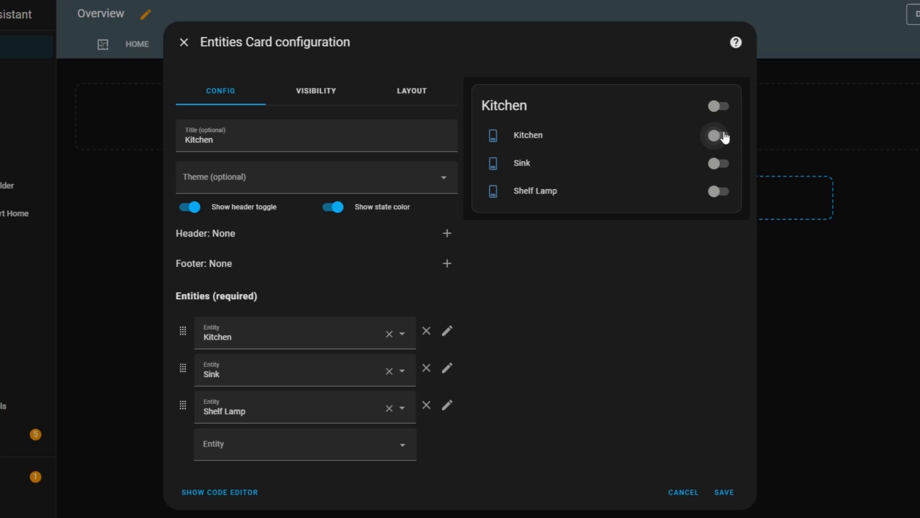
left_click(719, 135)
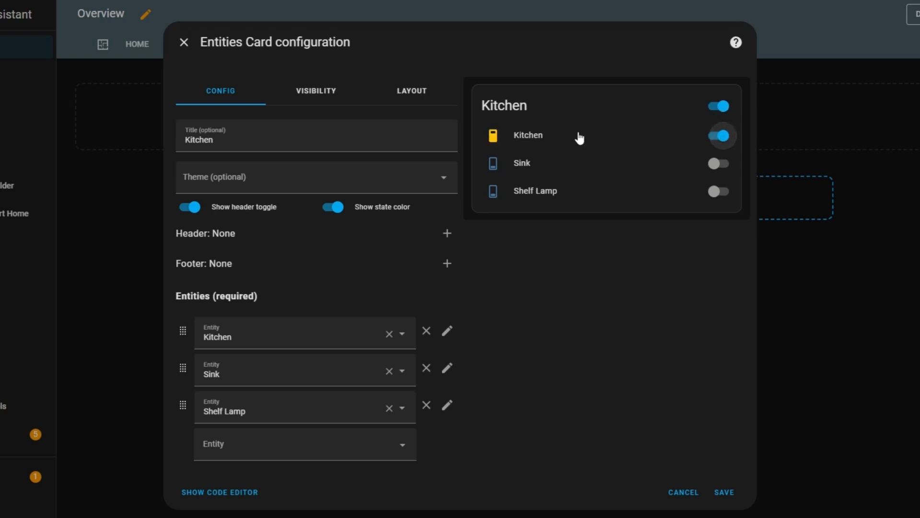
left_click(718, 135)
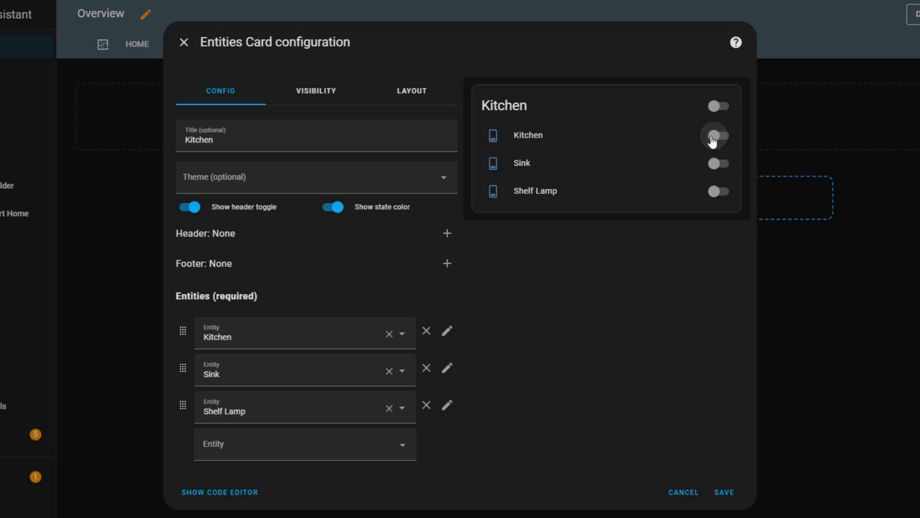
left_click(332, 207)
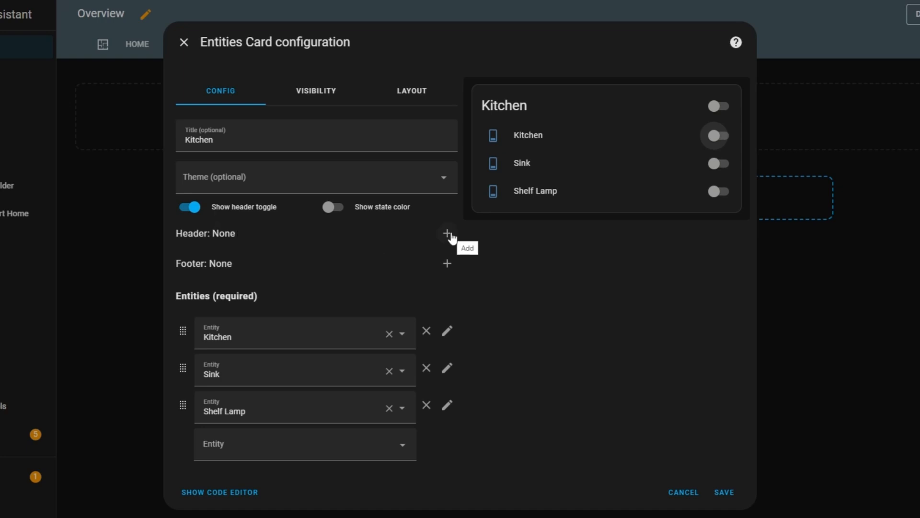
- Add a Graph header for Sofa sensor -Temperature showing 100 hours
left_click(446, 233)
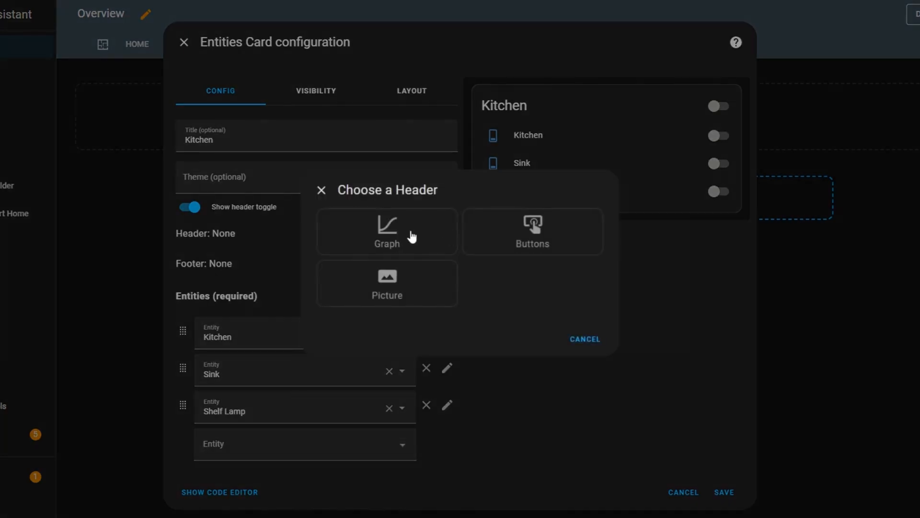
left_click(387, 231)
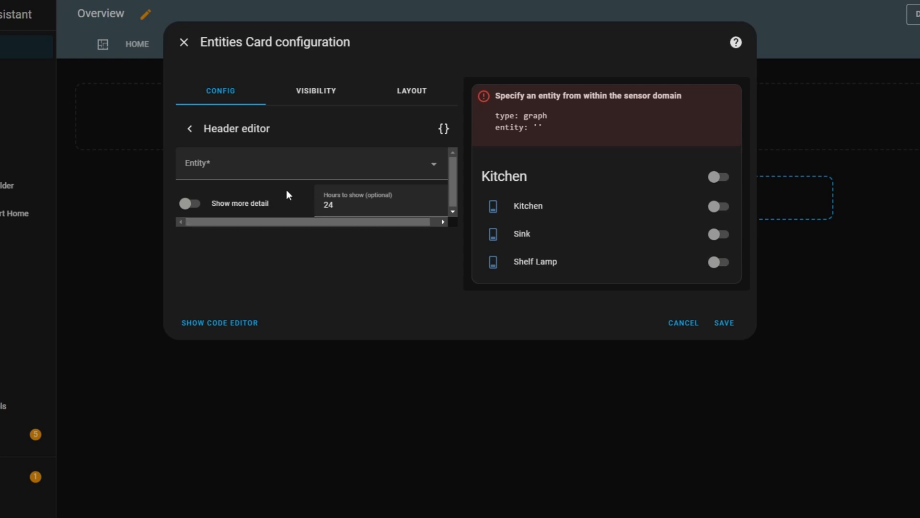
type("sofa")
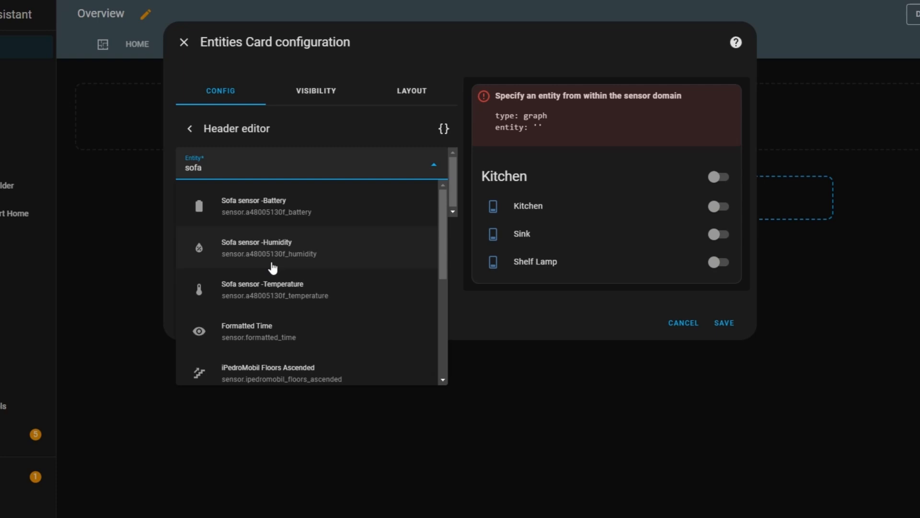
left_click(262, 289)
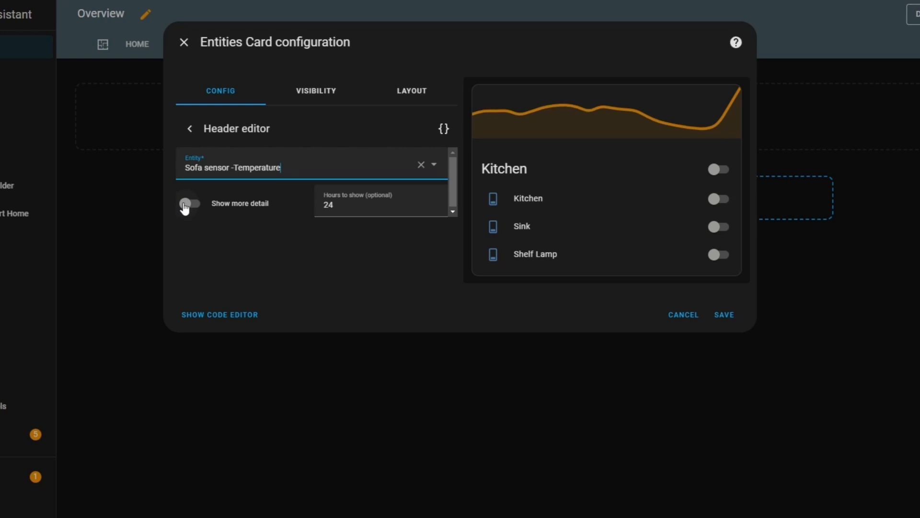
left_click(189, 203)
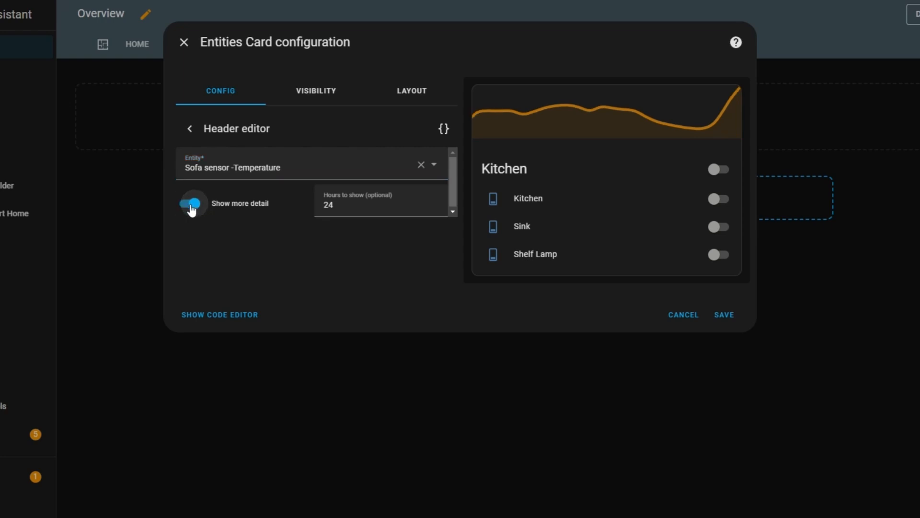
left_click(188, 203)
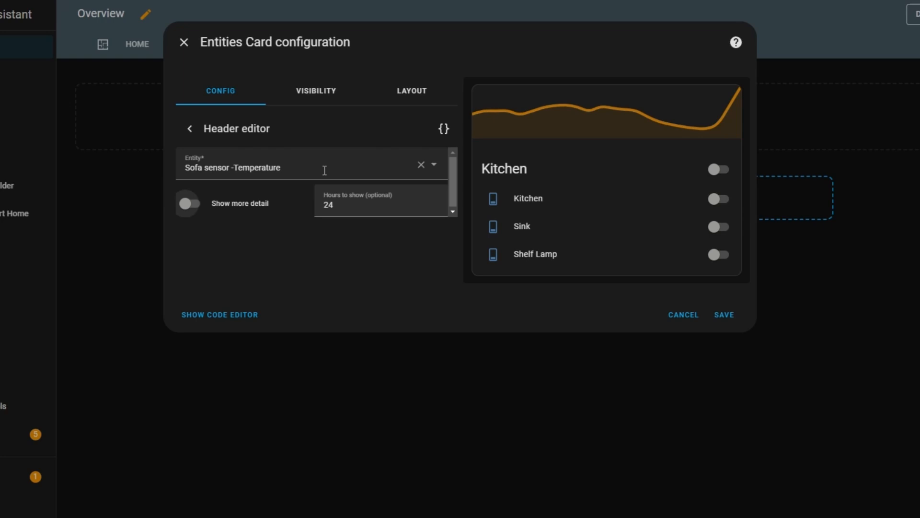
type("2")
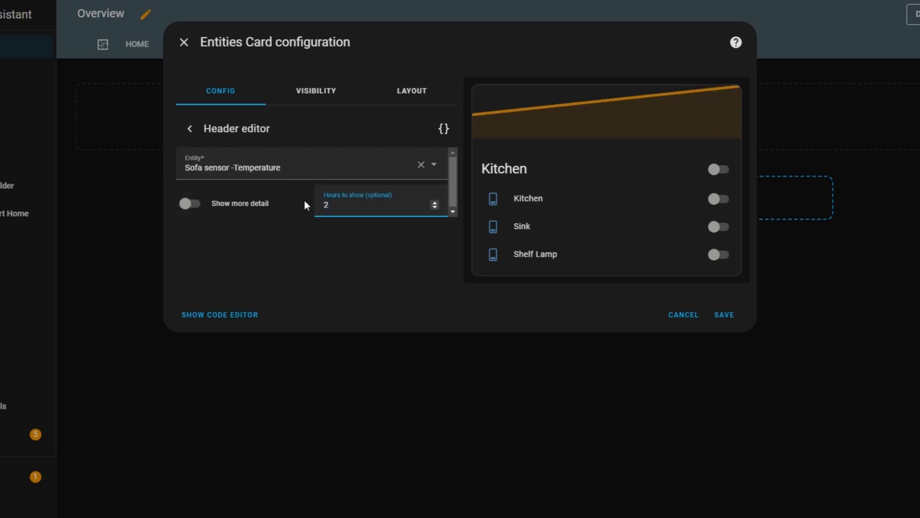
mouse_move(338, 219)
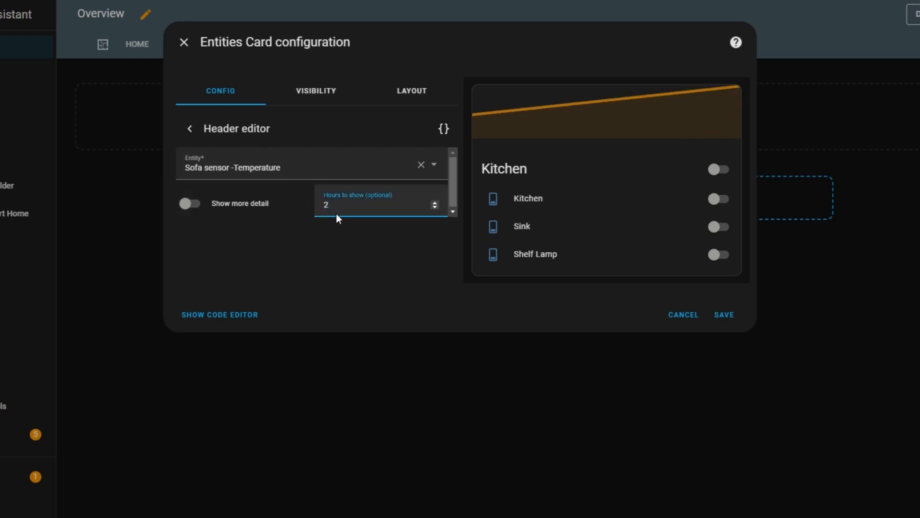
type("100")
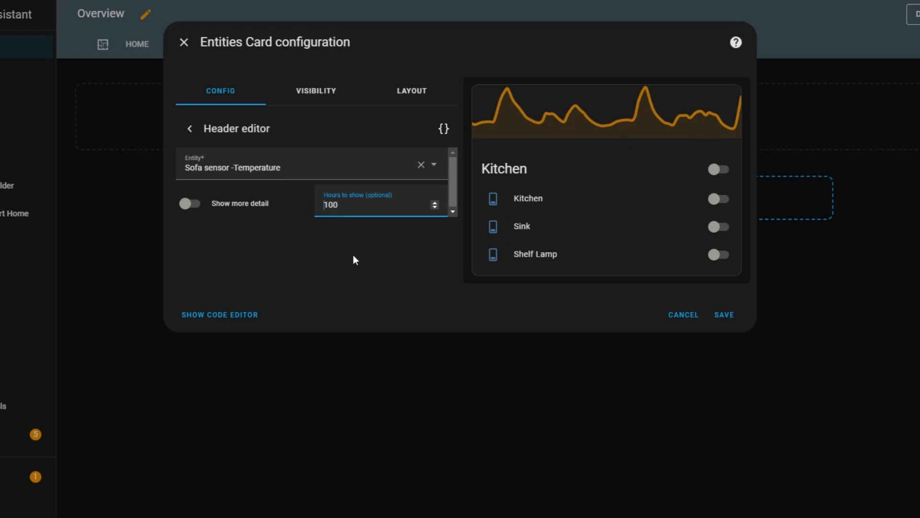
mouse_move(316, 94)
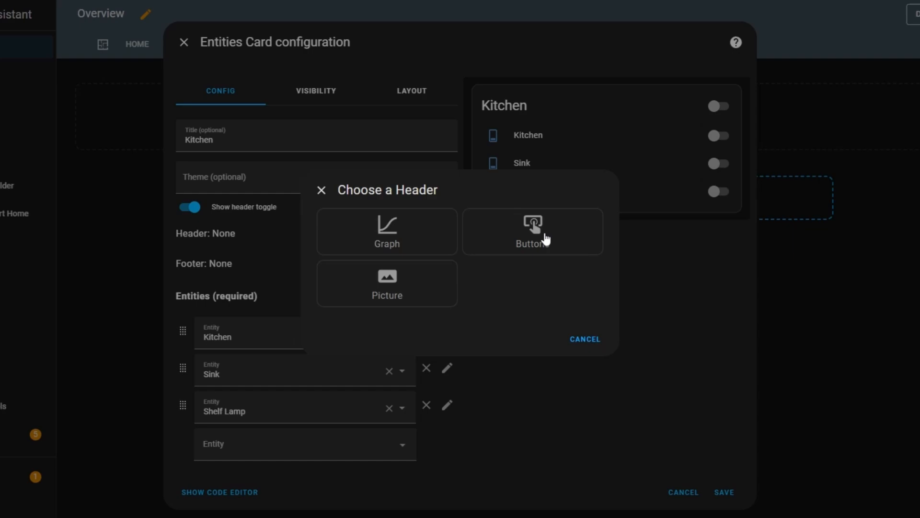
- Add a Buttons header, edit its Kitchen Light and Hour buttons in YAML, and test them
left_click(531, 231)
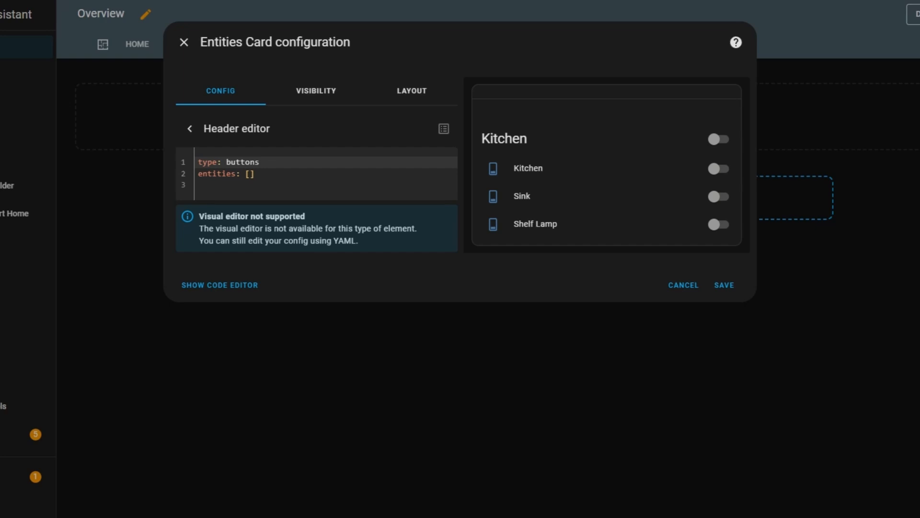
left_click(251, 173)
type("- switch.10002166d6")
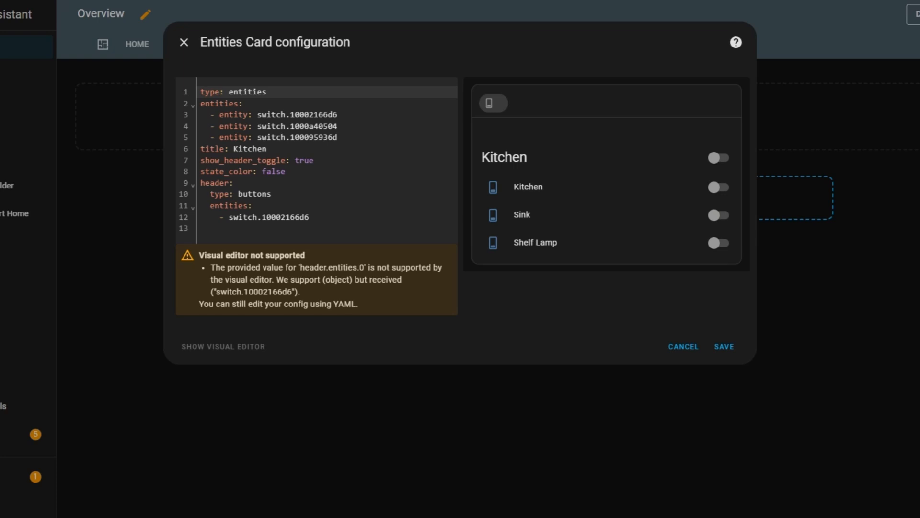
left_click(269, 218)
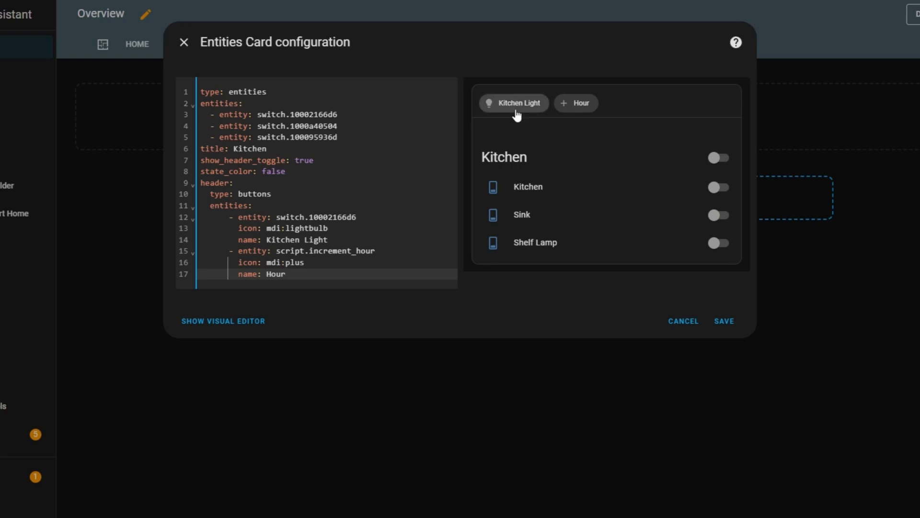
left_click(717, 186)
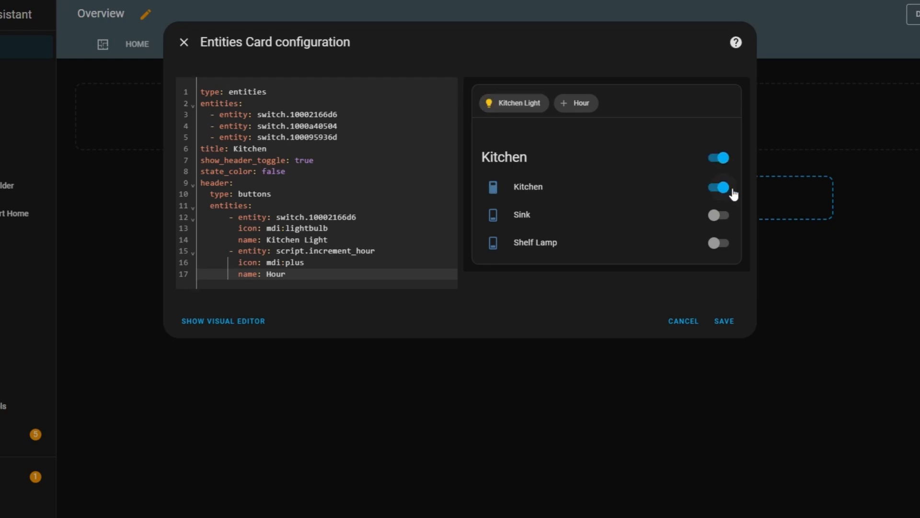
left_click(717, 186)
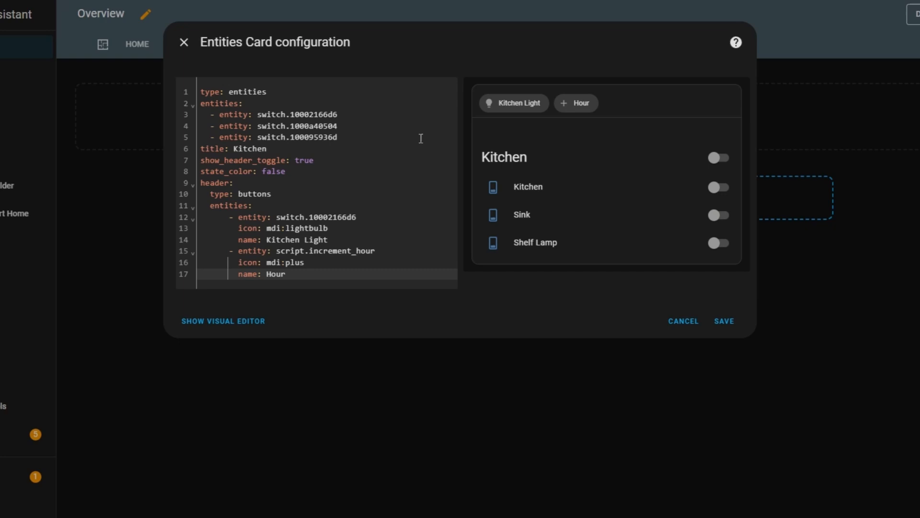
mouse_move(364, 219)
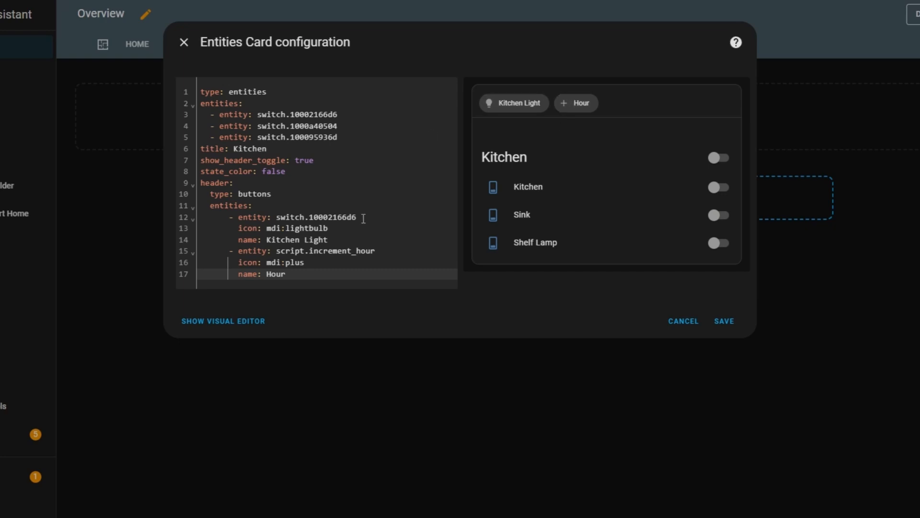
left_click(222, 321)
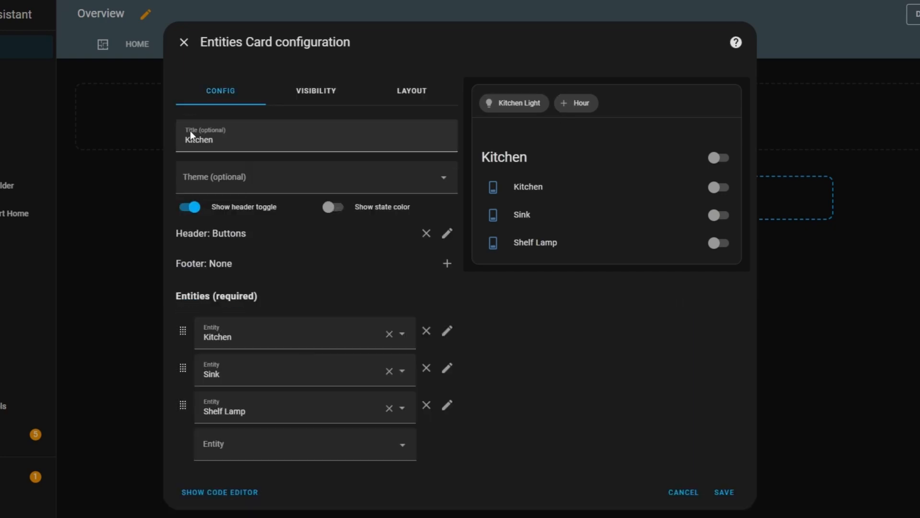
- Add the Alarm Time entity and delete the buttons header
left_click(293, 442)
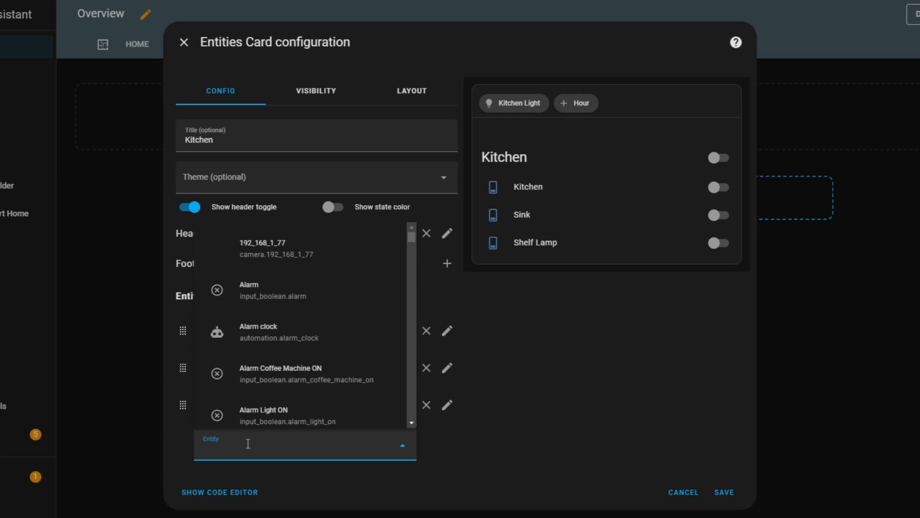
type("alarm Time")
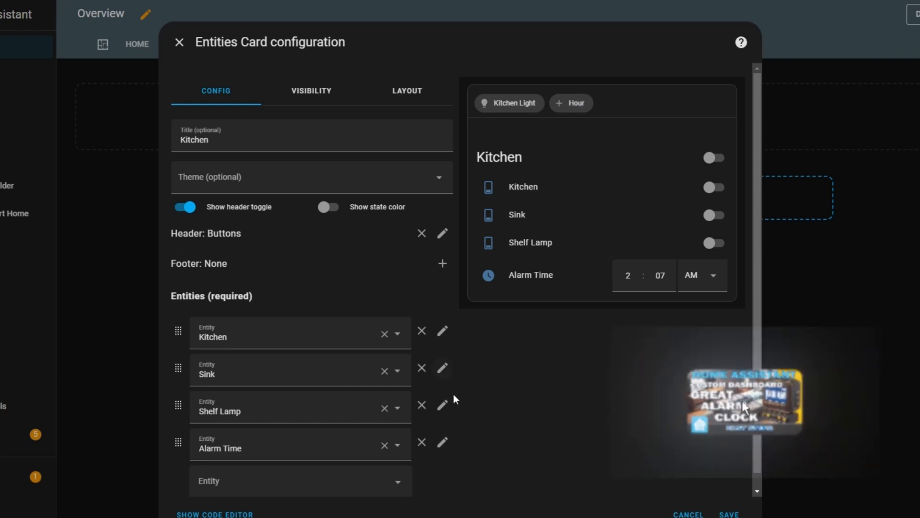
mouse_move(327, 207)
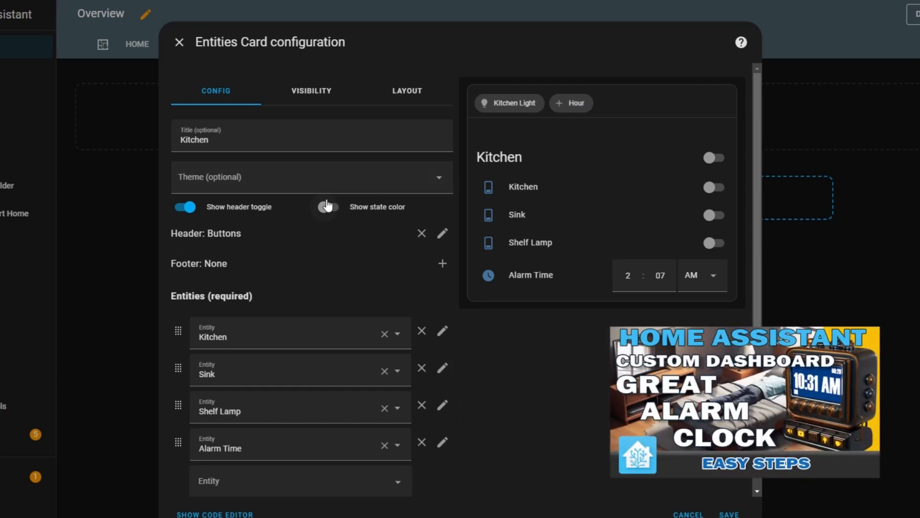
left_click(421, 233)
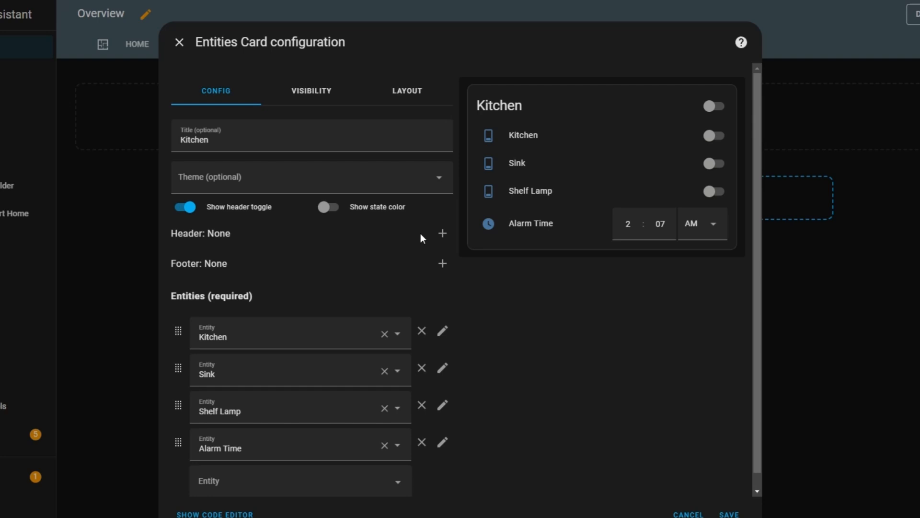
- Add a Picture header using the DIY_ME logo image URL
left_click(443, 233)
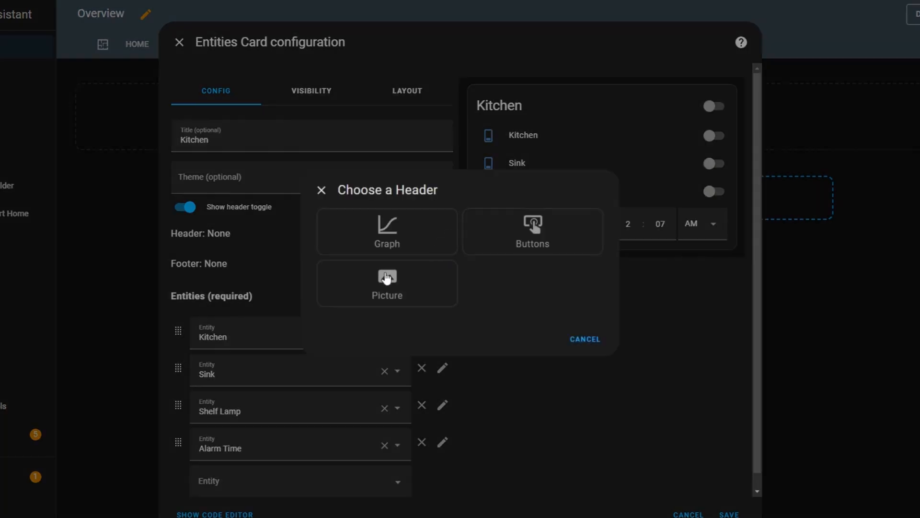
left_click(387, 283)
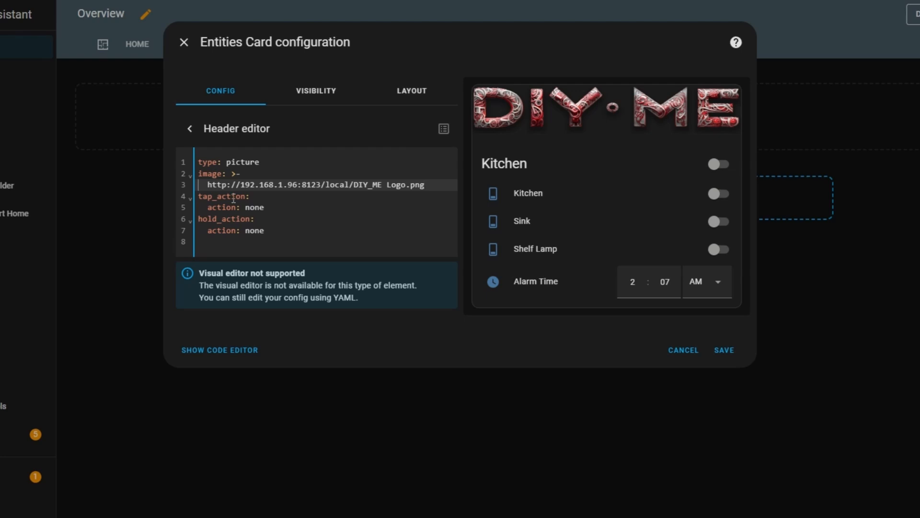
mouse_move(593, 120)
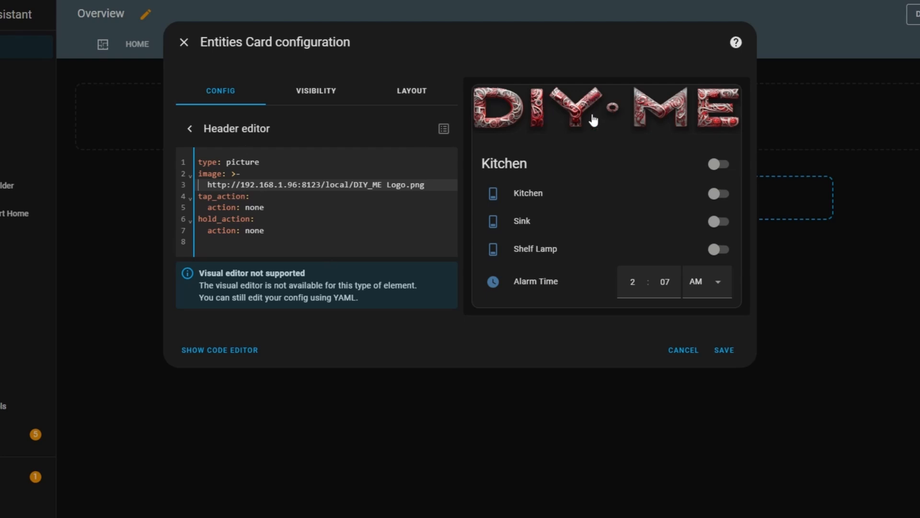
left_click(189, 128)
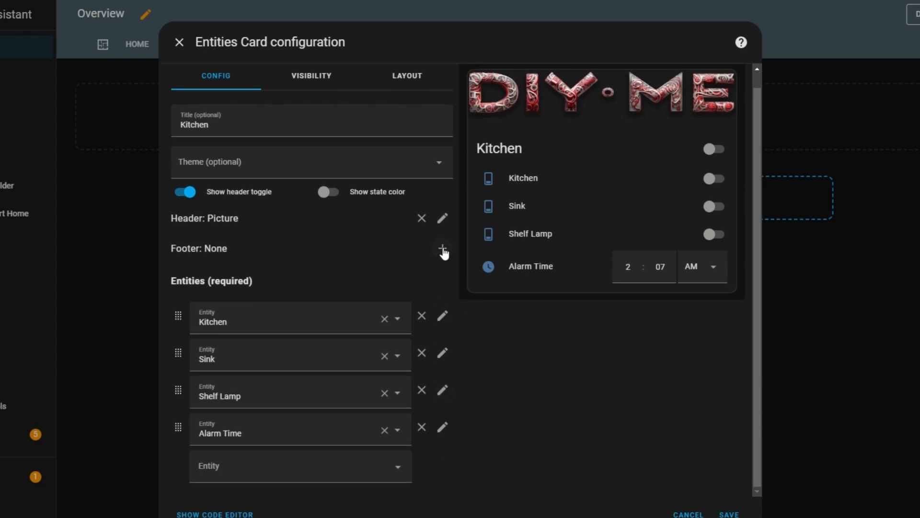
- Add a Graph footer for the Sofa sensor -Humidity entity
left_click(443, 248)
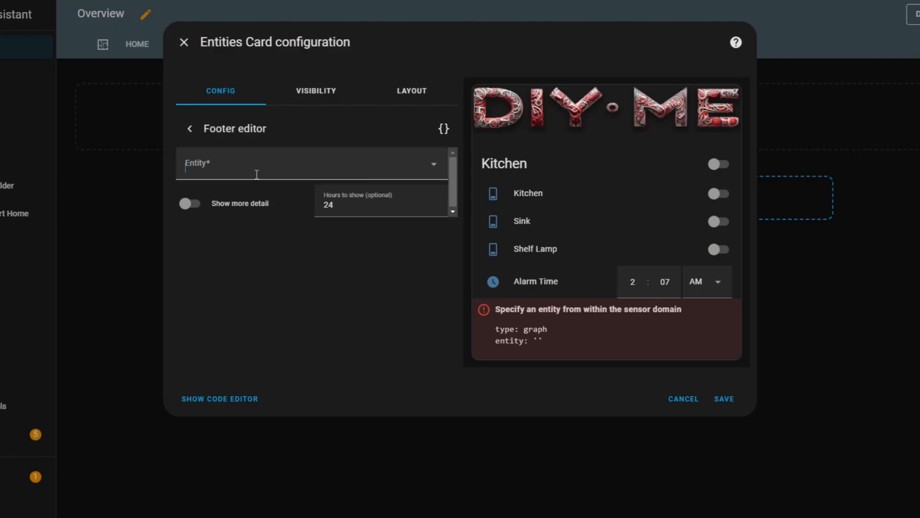
type("Sofa sensor -Humidity")
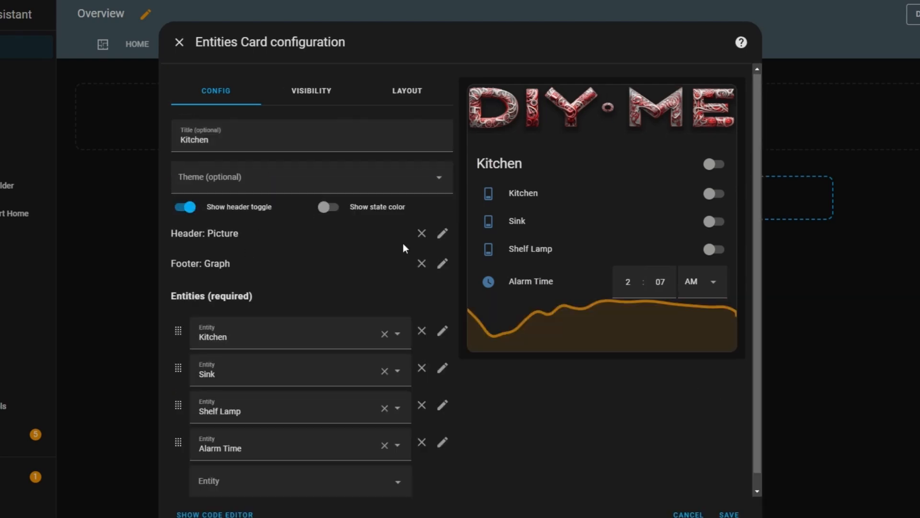
mouse_move(311, 264)
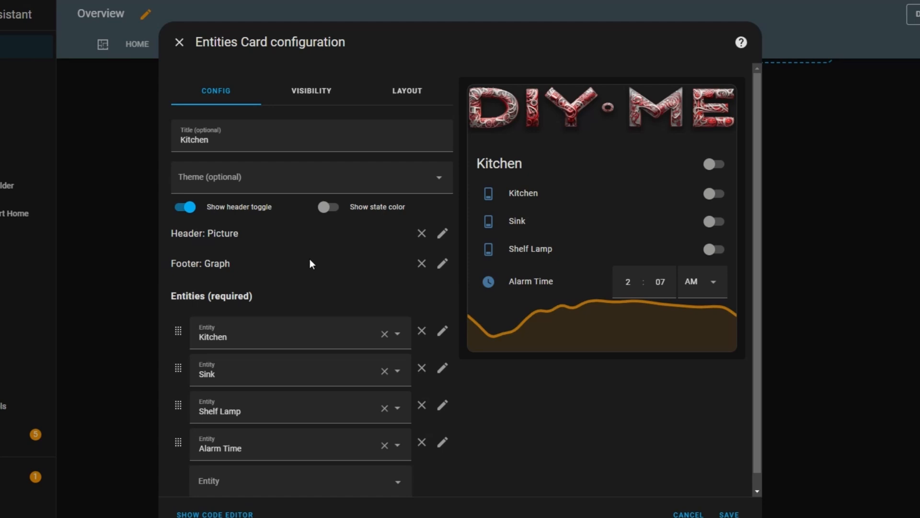
mouse_move(446, 341)
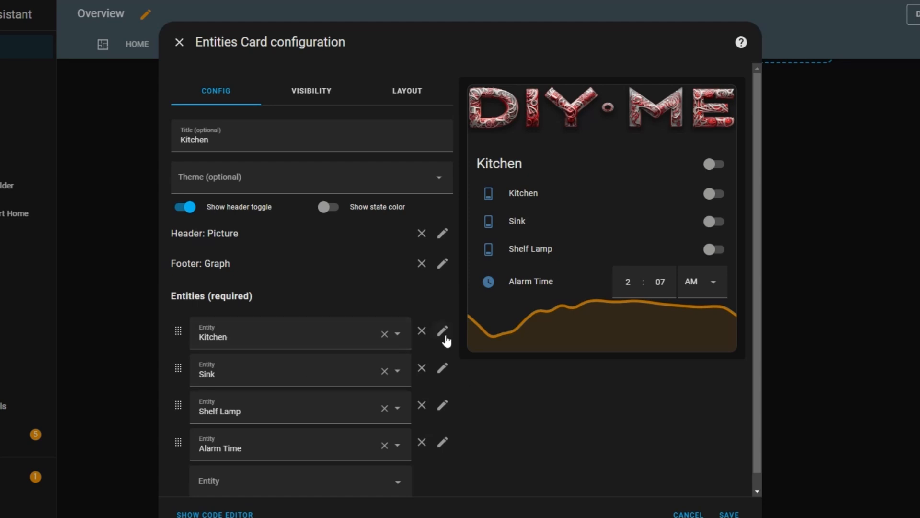
- Name the Kitchen row 'Ceiling' with Last changed info, then save the Kitchen card
left_click(442, 330)
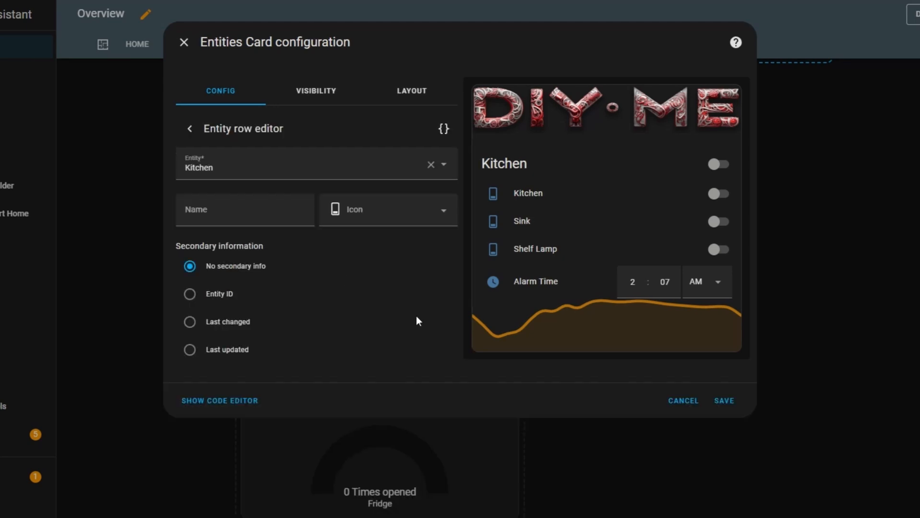
left_click(245, 210)
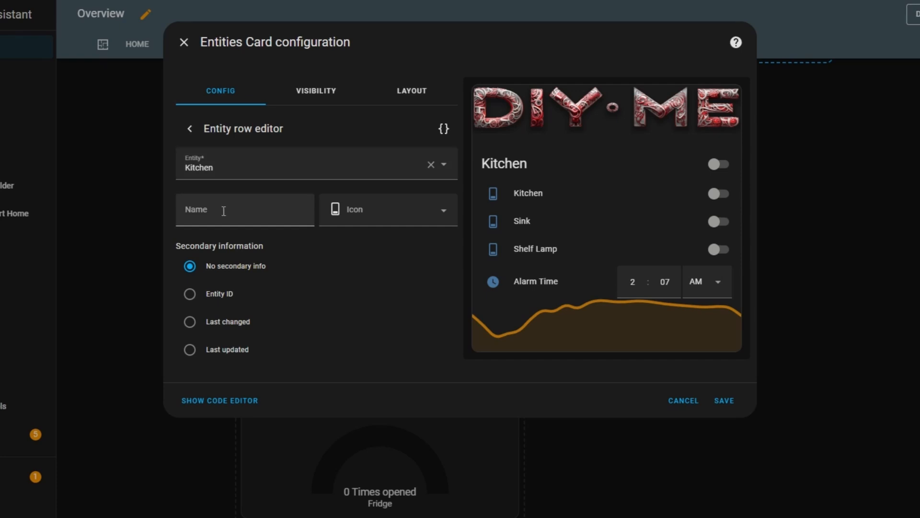
left_click(243, 210)
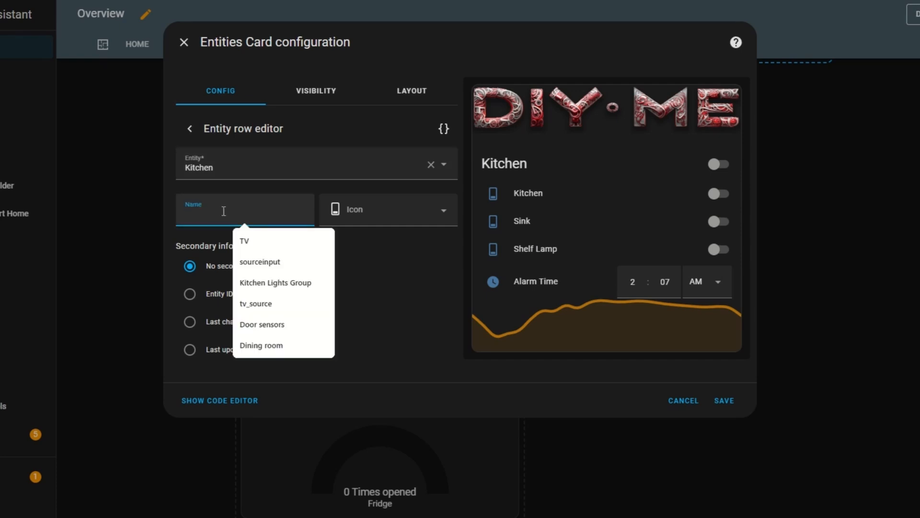
type("Ceiling Light")
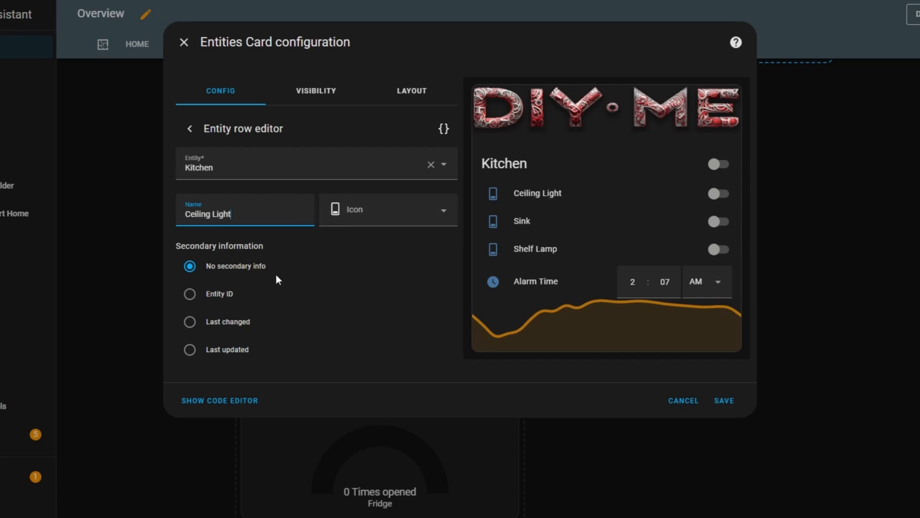
mouse_move(190, 322)
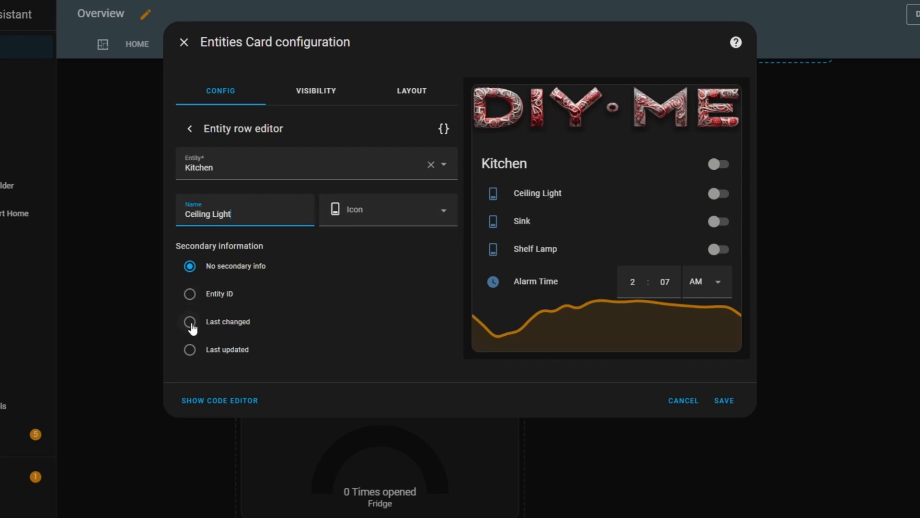
left_click(190, 321)
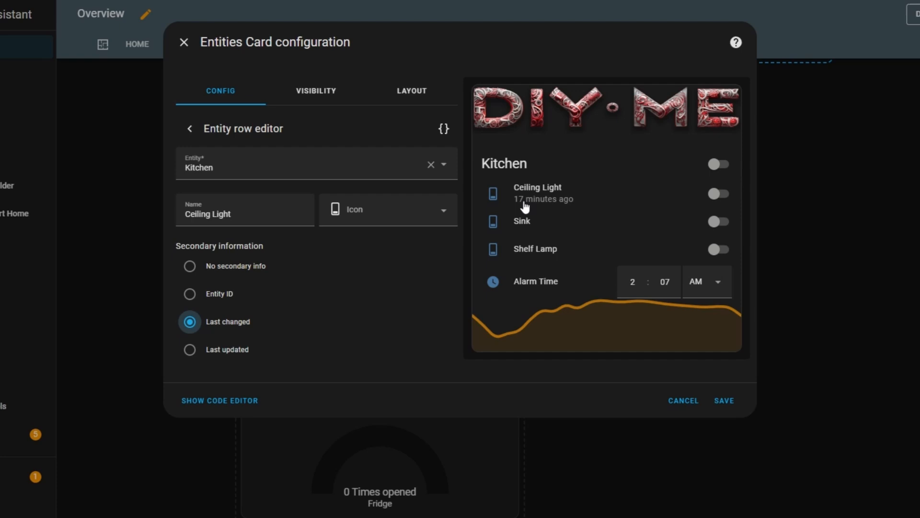
left_click(189, 128)
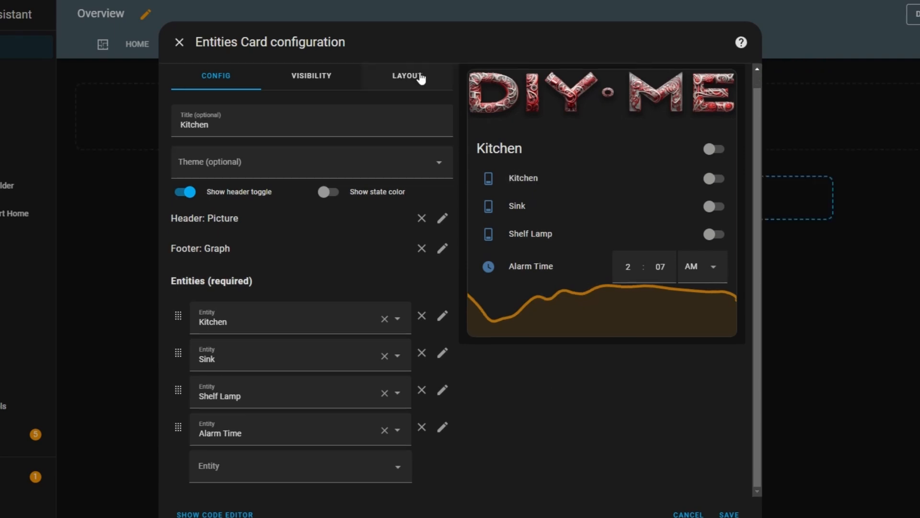
left_click(728, 514)
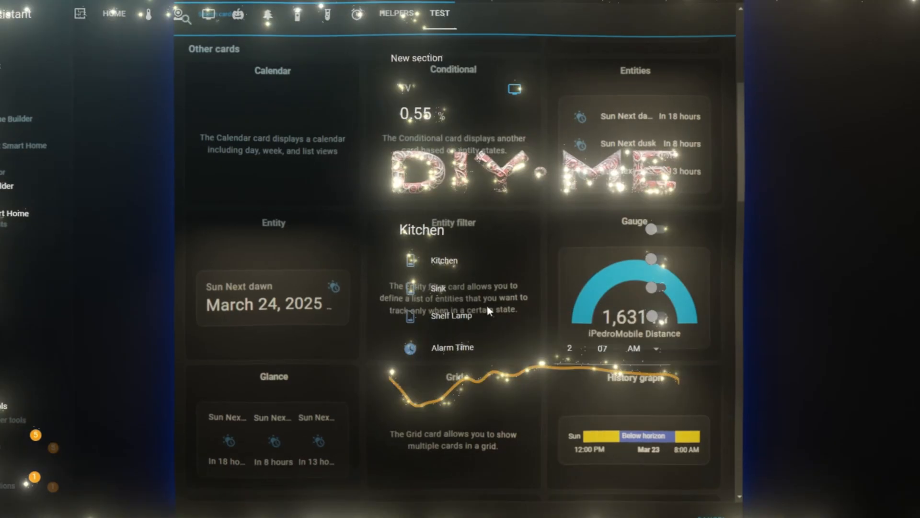
- Return the Test view to edit mode and open the card picker for the section
left_click(603, 299)
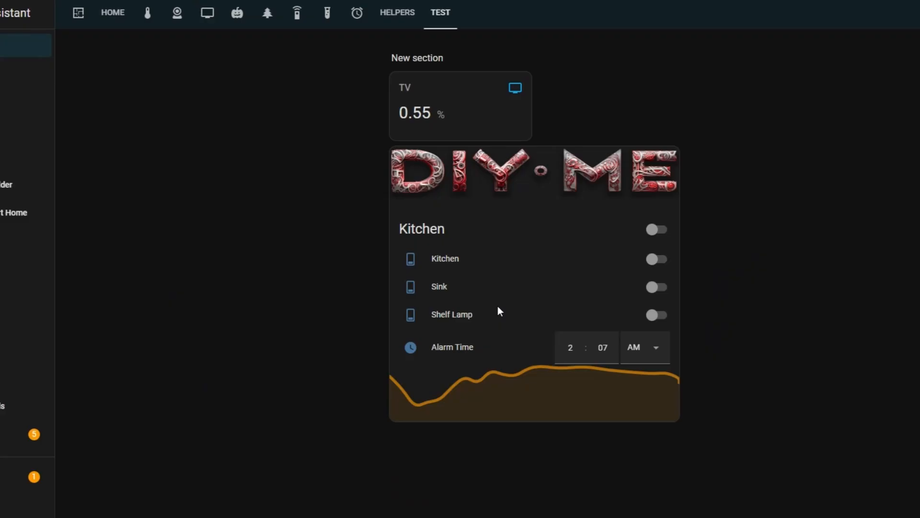
left_click(441, 12)
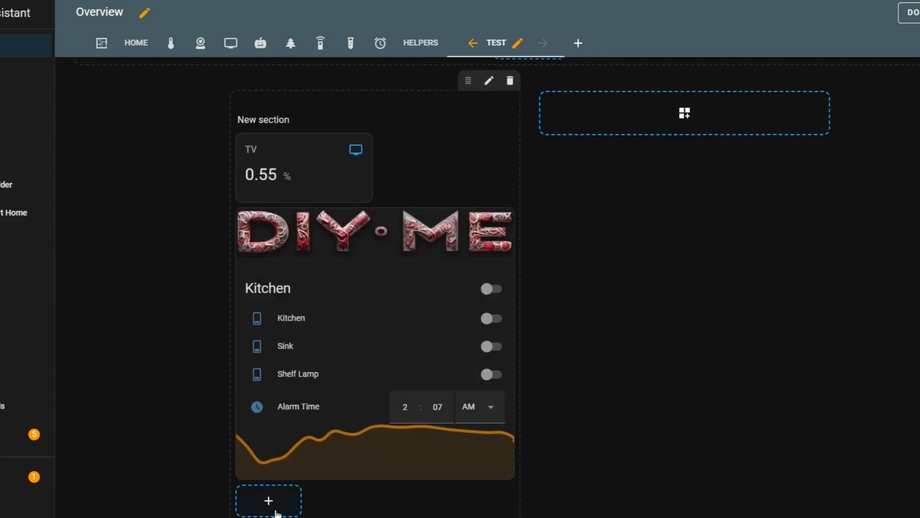
left_click(268, 499)
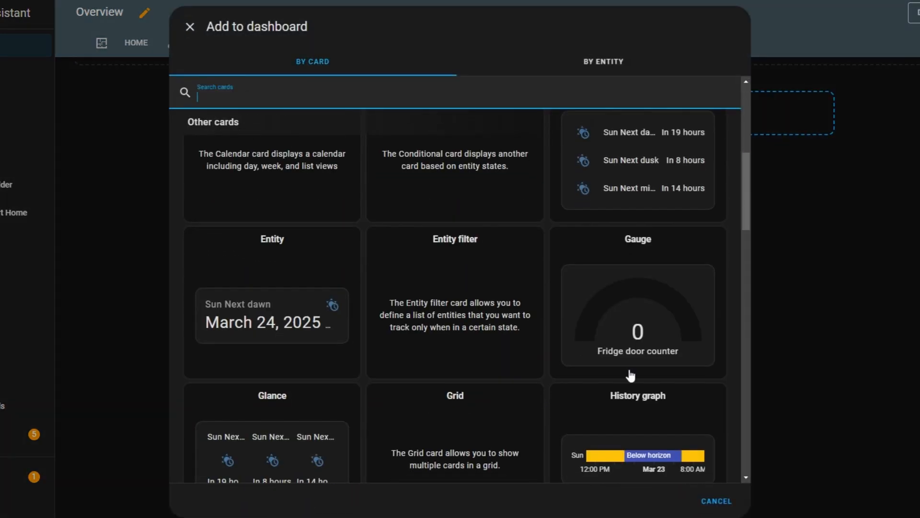
- Add a Fridge door counter gauge named Fridge, unit Times opened, range 0–20, needle style
left_click(637, 301)
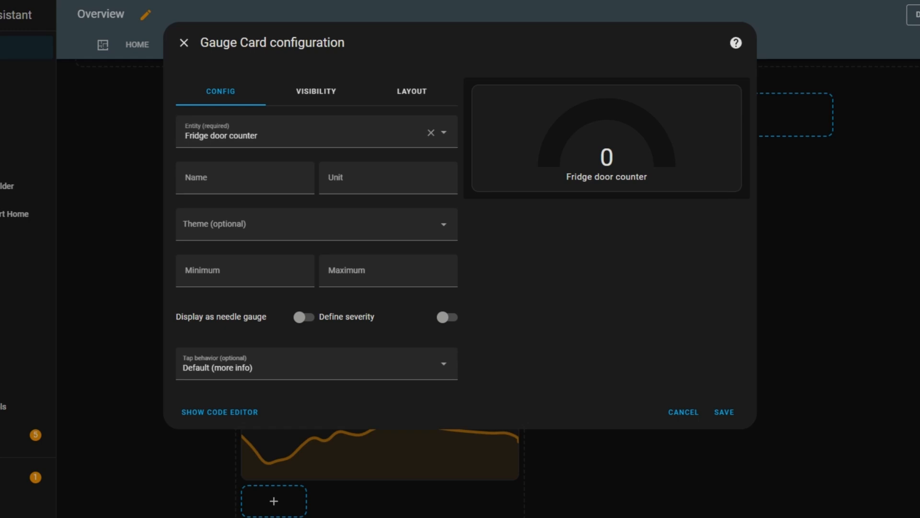
type("Fridge")
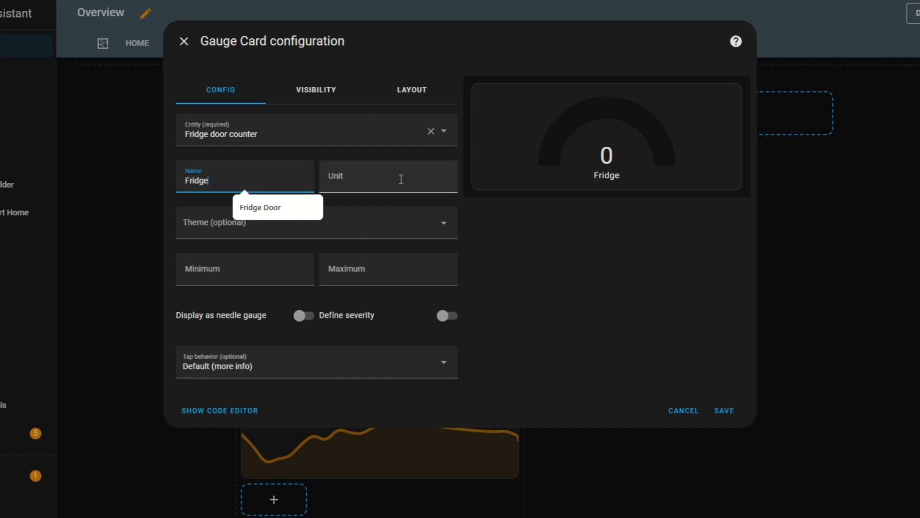
type("Times opened")
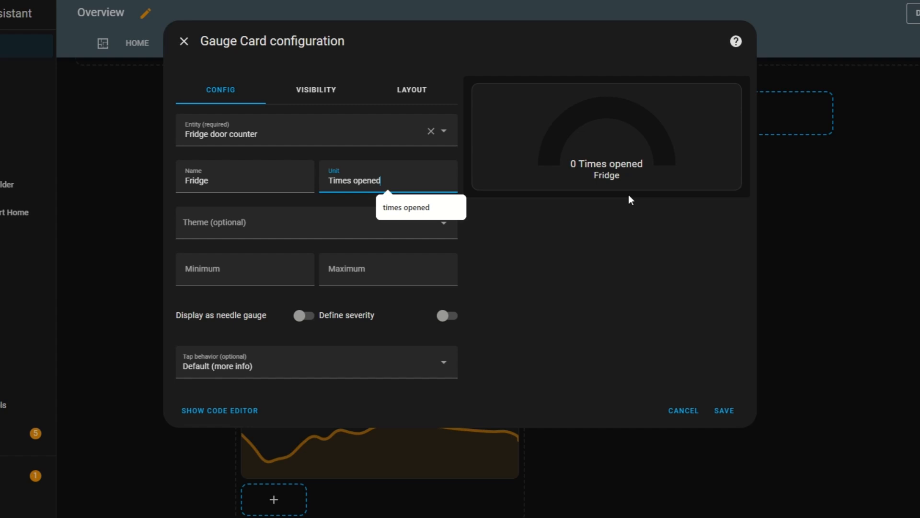
mouse_move(556, 173)
type("0")
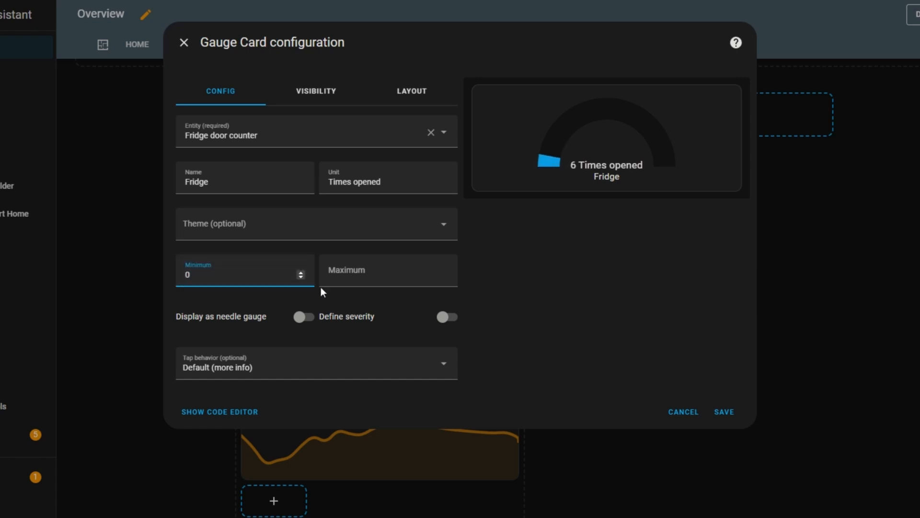
type("20")
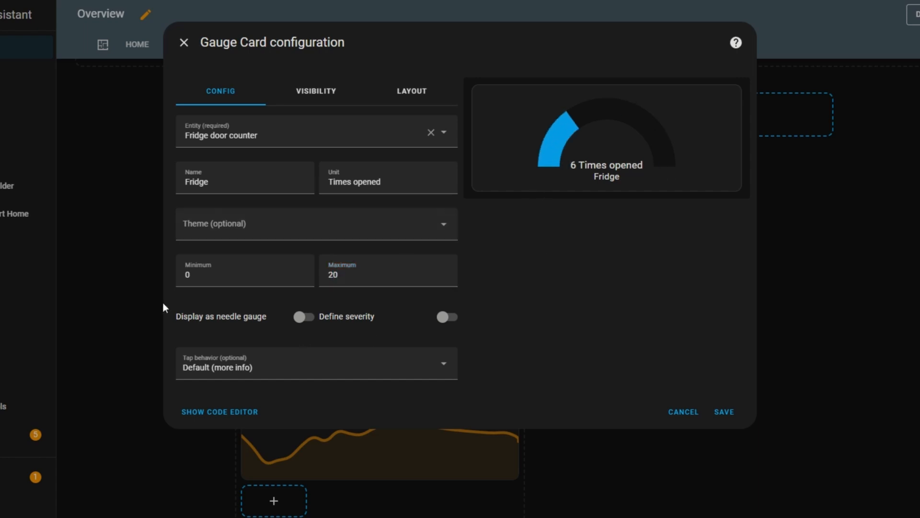
mouse_move(203, 323)
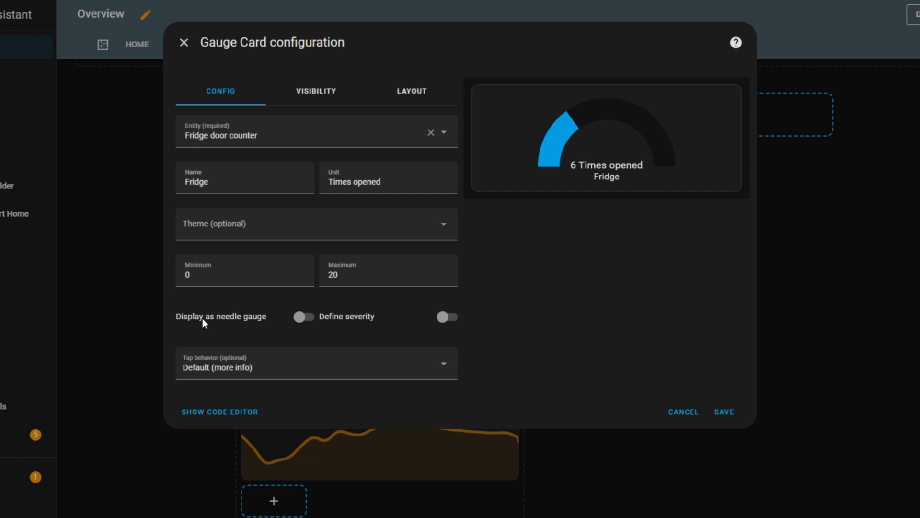
left_click(304, 317)
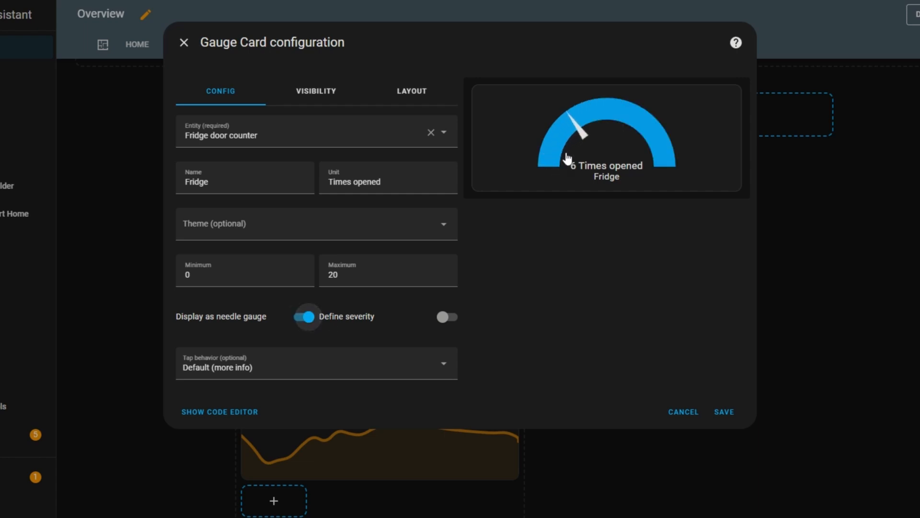
mouse_move(577, 131)
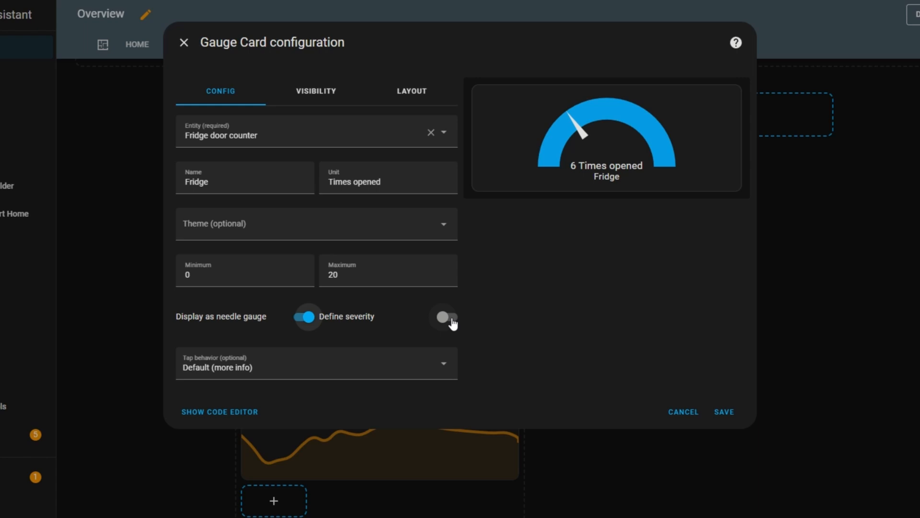
- Enable severity with green 0, yellow 10, red 15, and turn needle style off
left_click(450, 316)
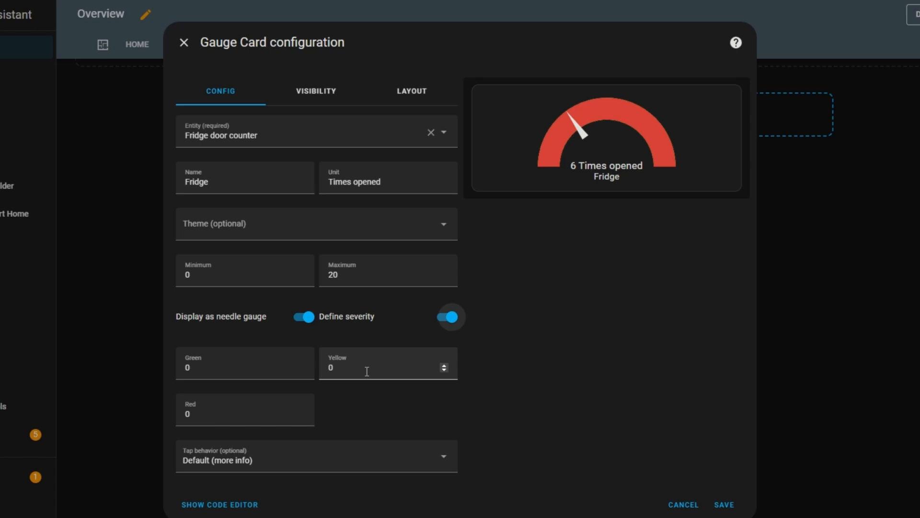
type("5")
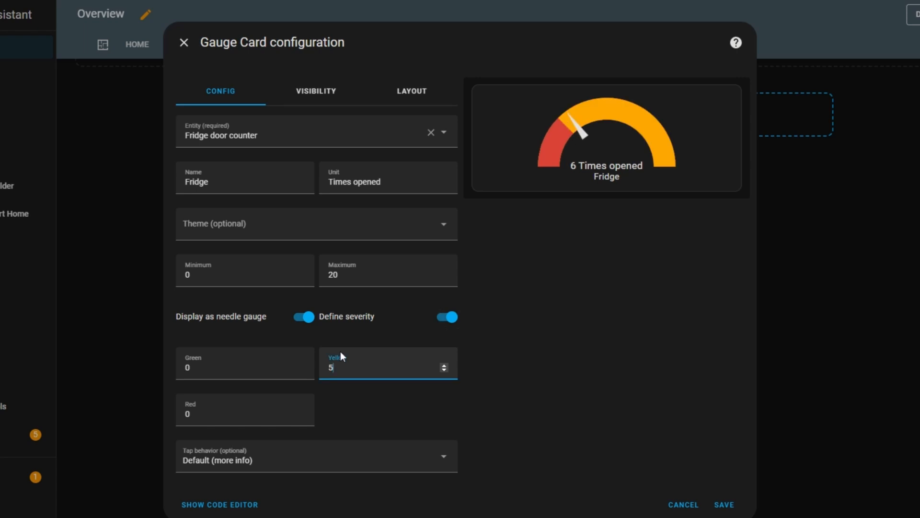
left_click(245, 412)
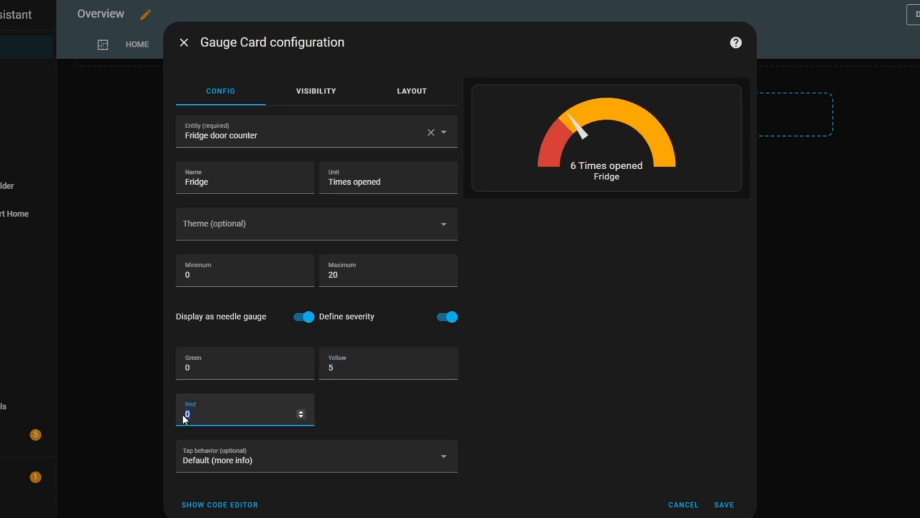
type("15")
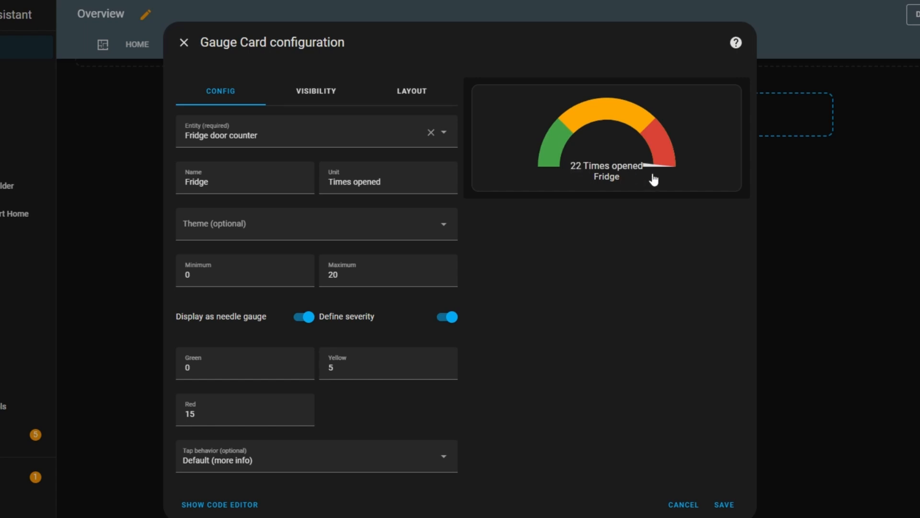
mouse_move(677, 170)
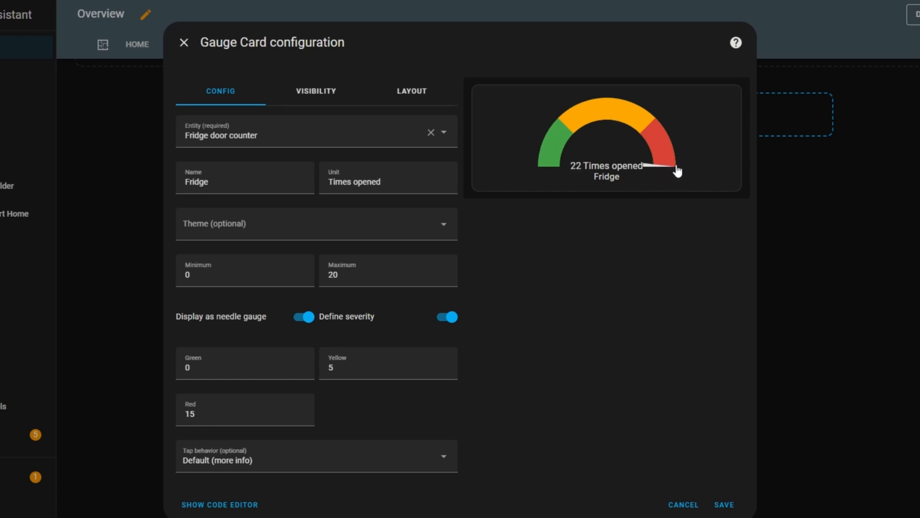
left_click(388, 363)
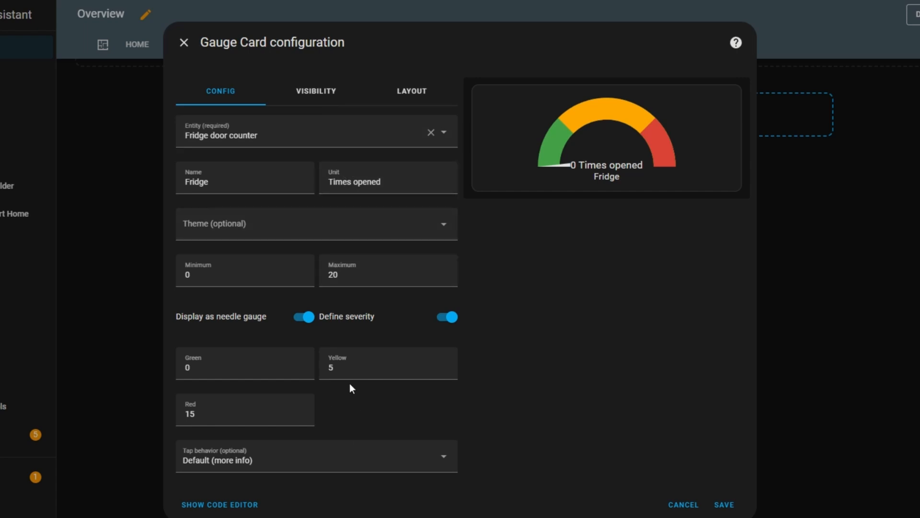
type("10")
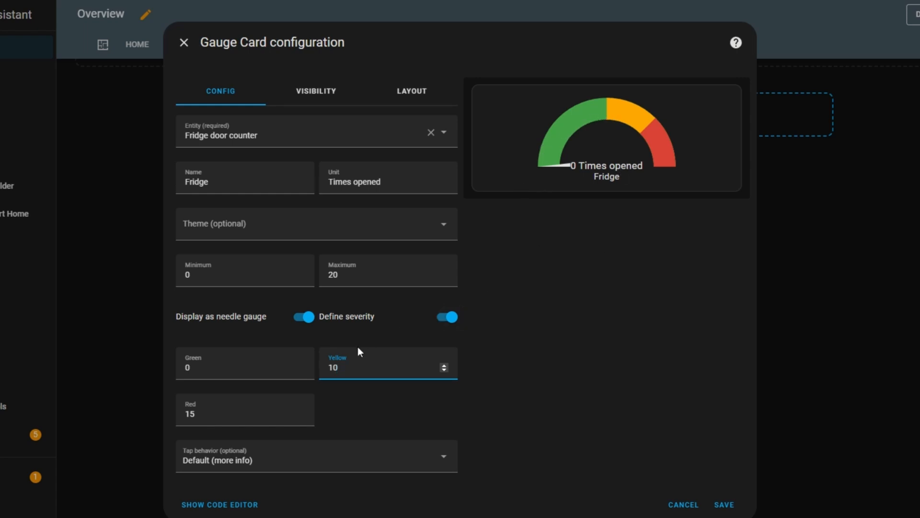
left_click(302, 316)
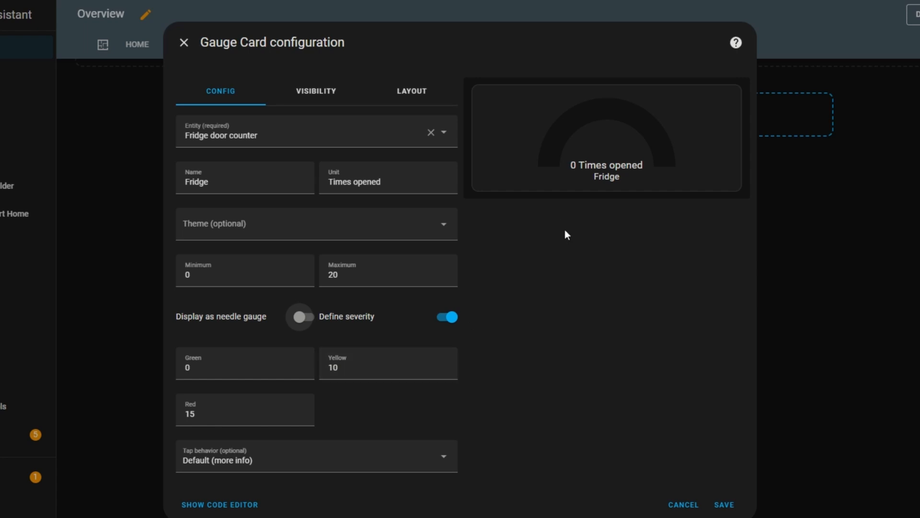
left_click(299, 316)
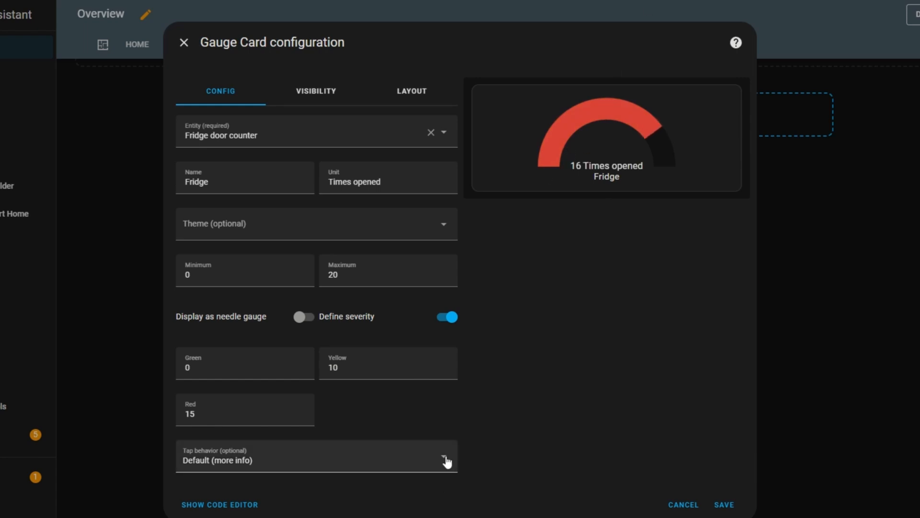
- Set the gauge tap action to counter: Reset on Fridge door counter and save
left_click(316, 459)
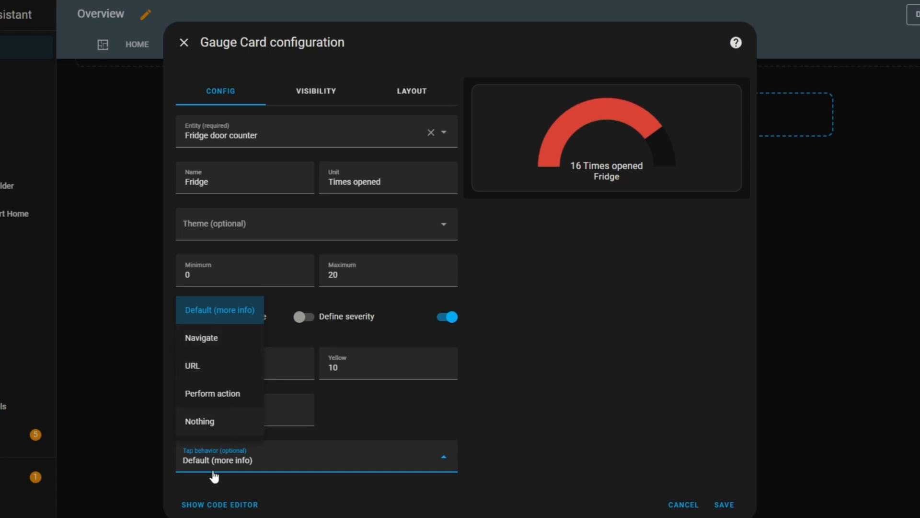
mouse_move(227, 398)
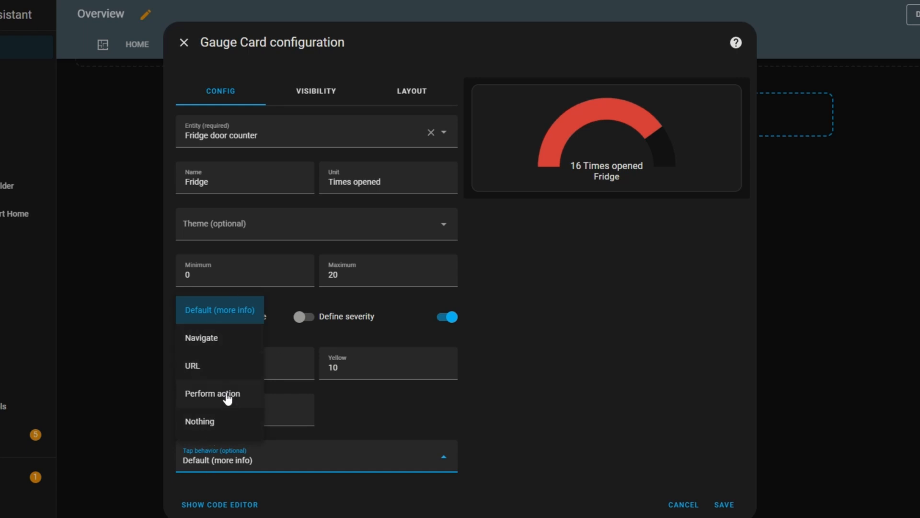
left_click(213, 393)
type("rese")
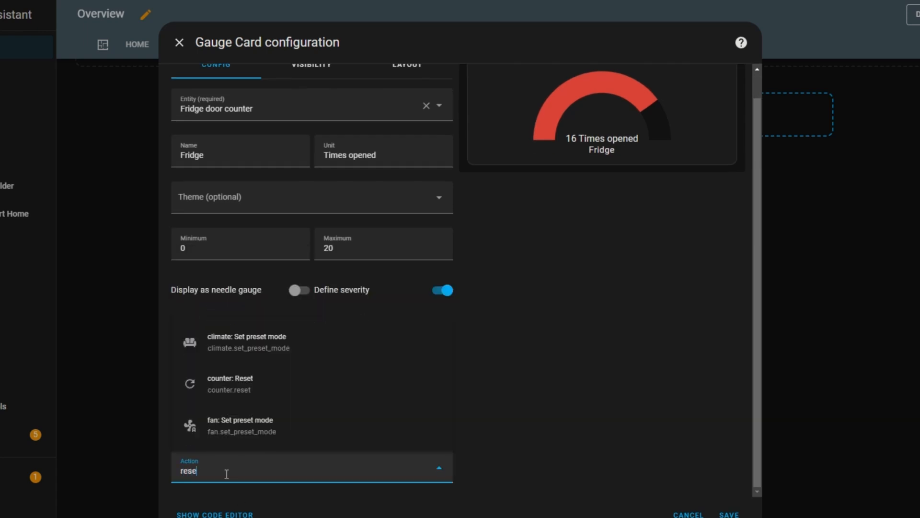
left_click(231, 384)
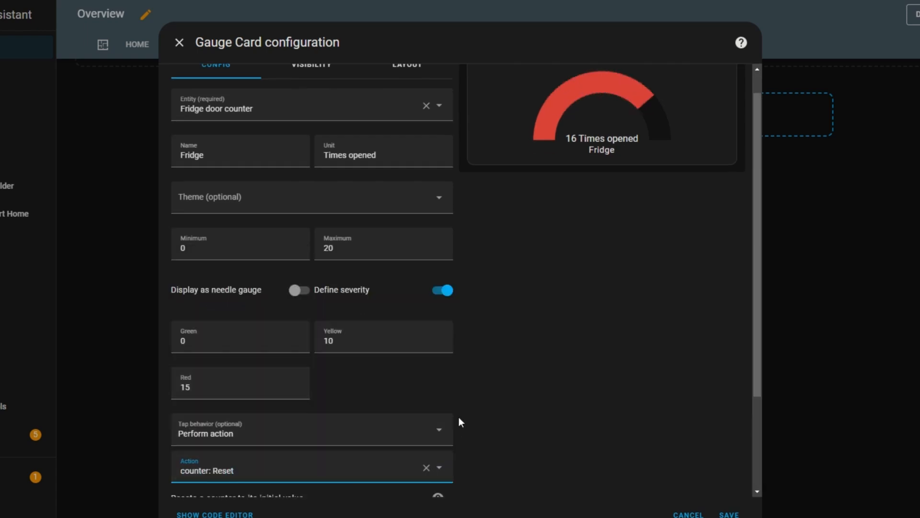
scroll("down", 3)
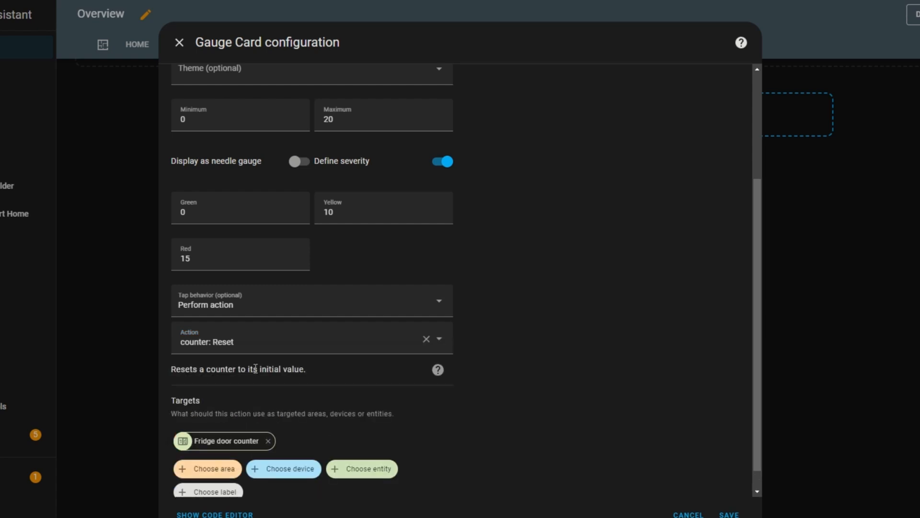
scroll("down", 3)
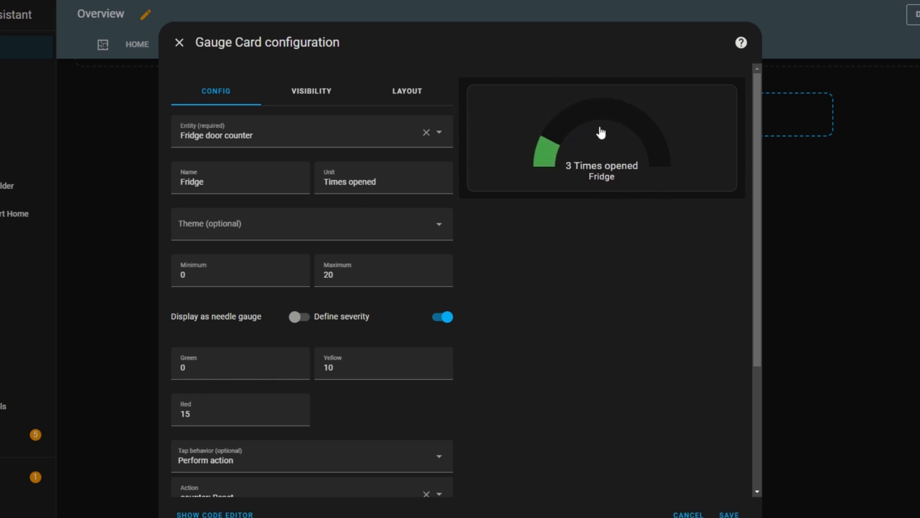
scroll("down", 3)
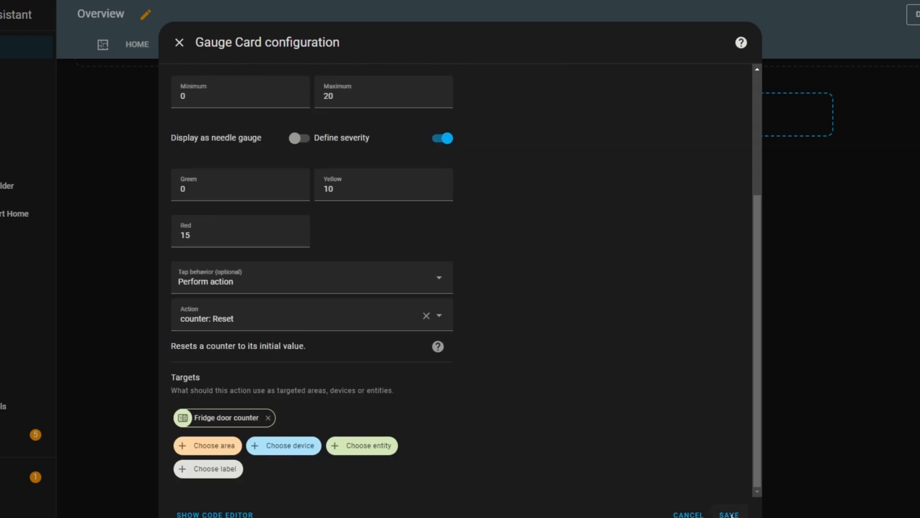
left_click(178, 42)
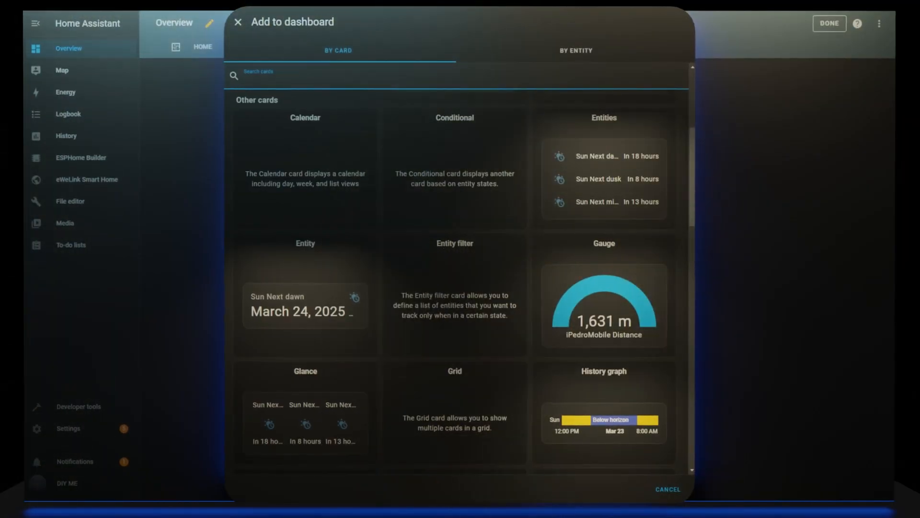
- Add a History graph card below the Fridge gauge, preset to the Sun entity
left_click(603, 410)
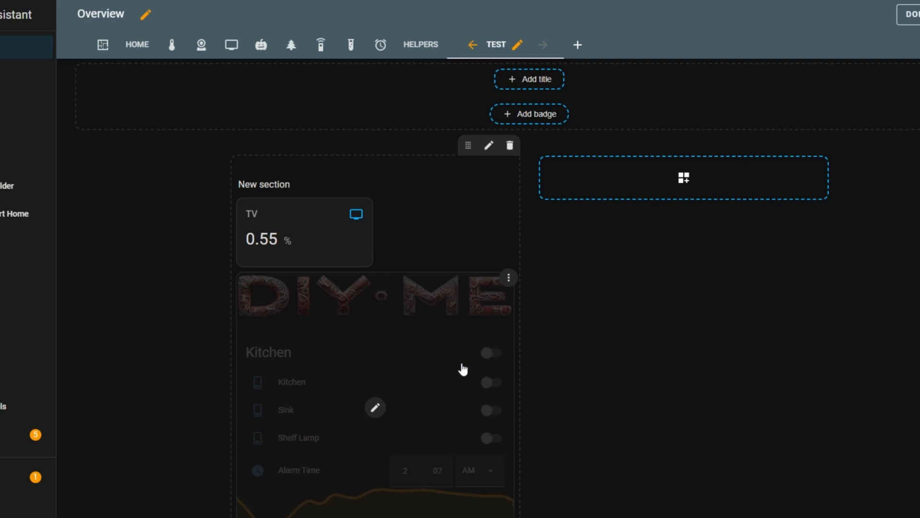
scroll("down", 3)
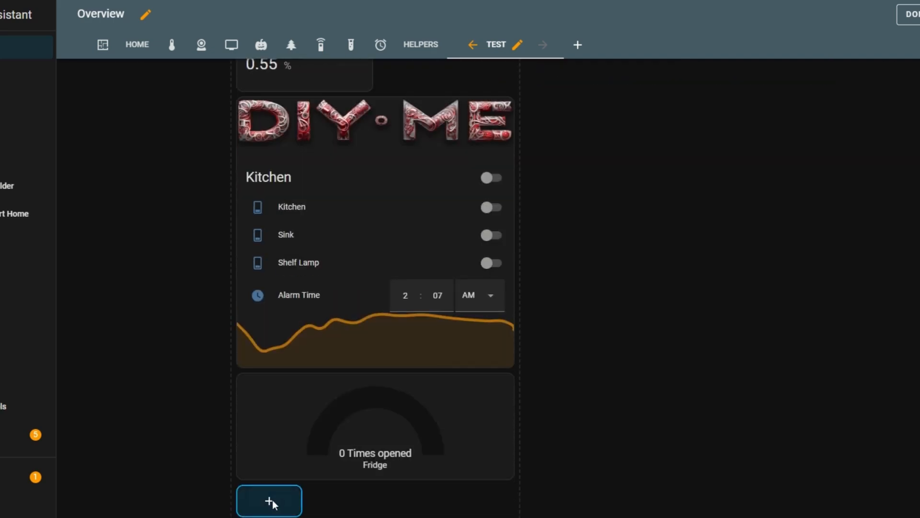
left_click(268, 501)
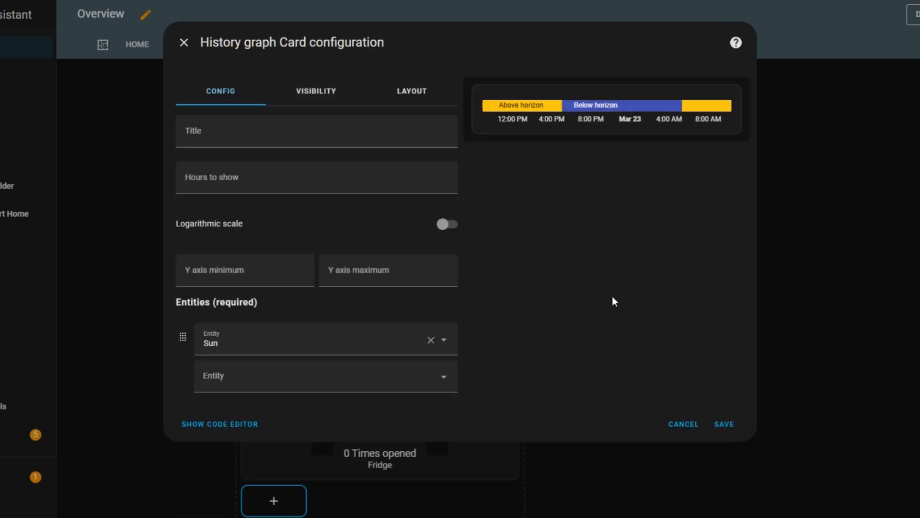
- Title the graph 'Temperature' and replace Sun with Sofa sensor temperature and humidity
left_click(316, 130)
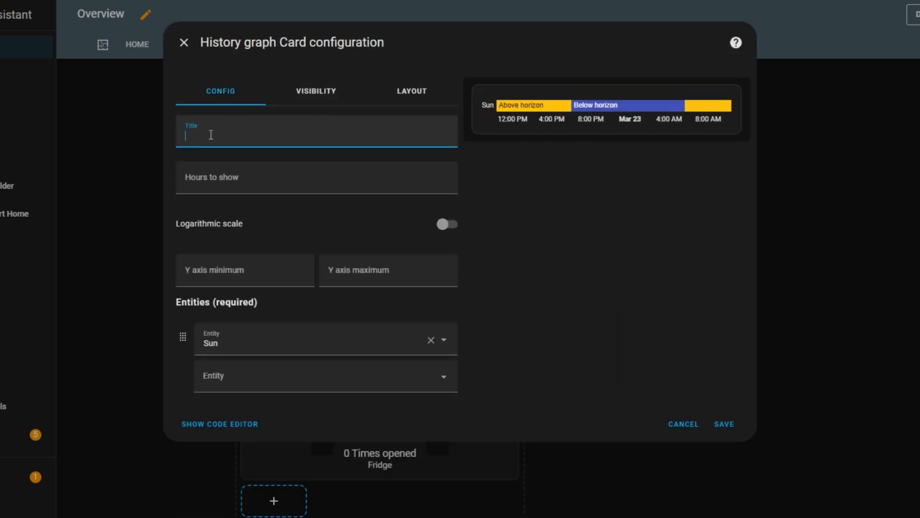
type("Temperature")
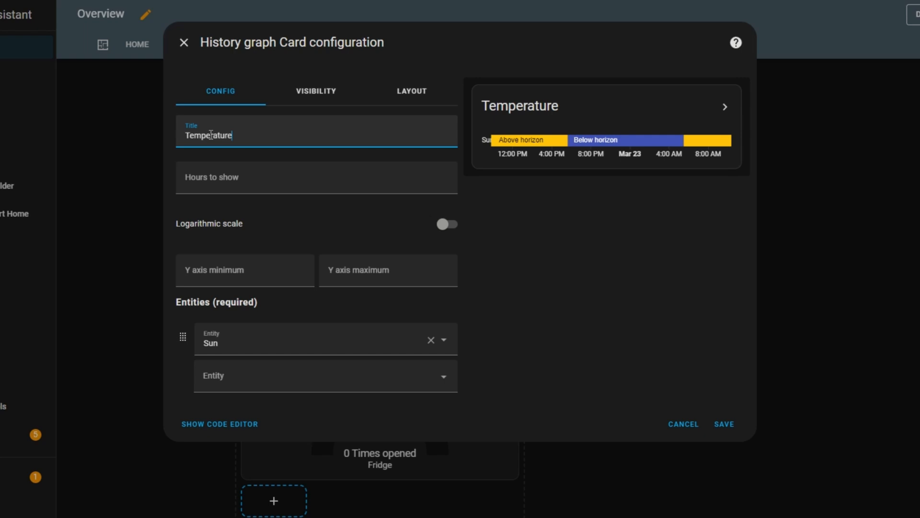
left_click(430, 340)
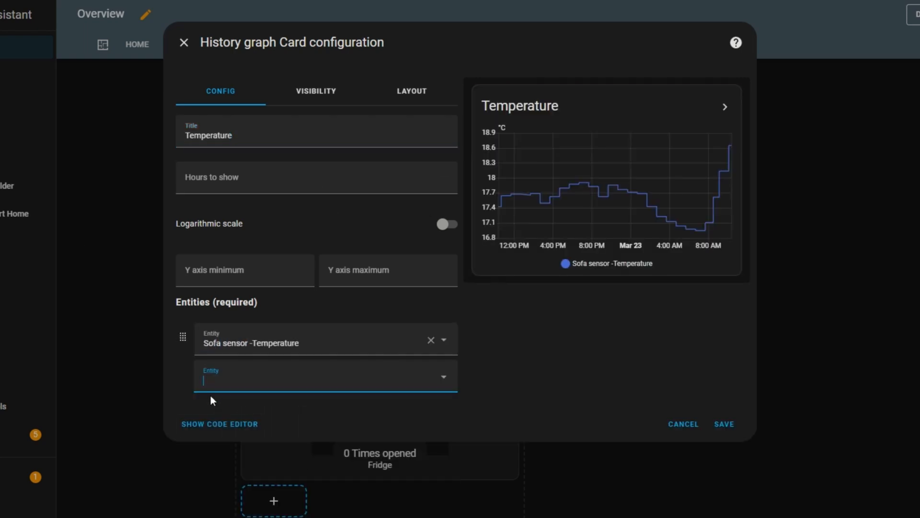
type("spfa")
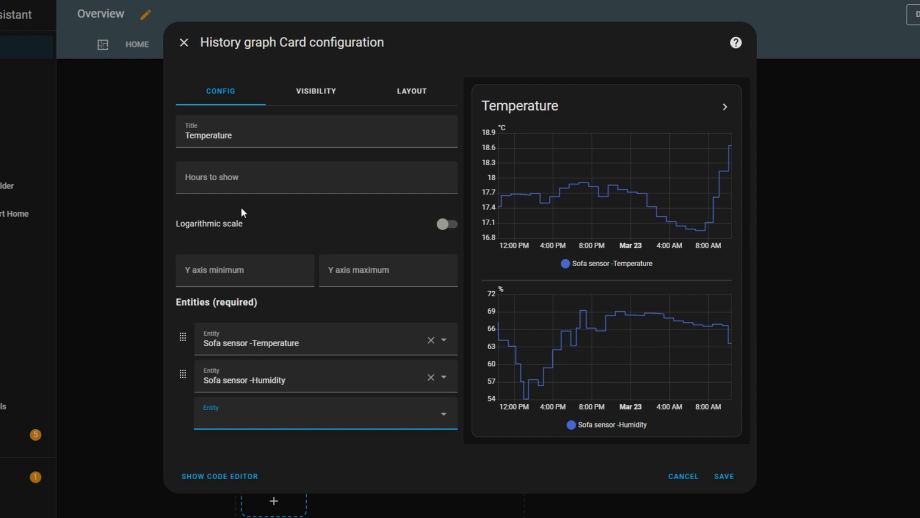
mouse_move(558, 215)
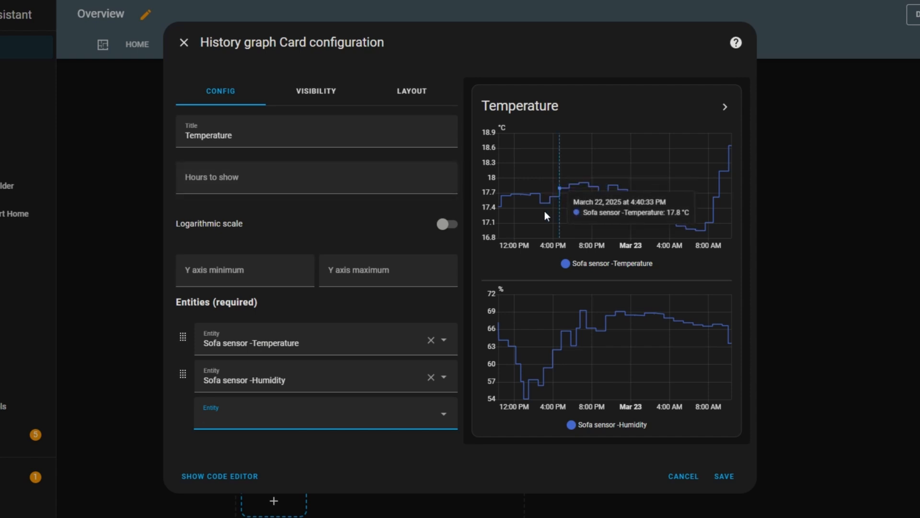
mouse_move(530, 204)
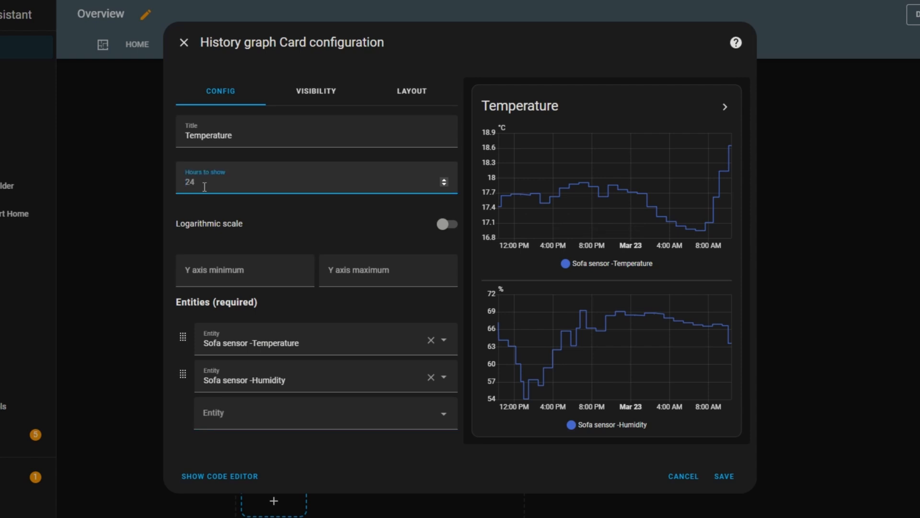
- Set Hours to show to 6, previewing logarithmic scale and switching it back off
type("6")
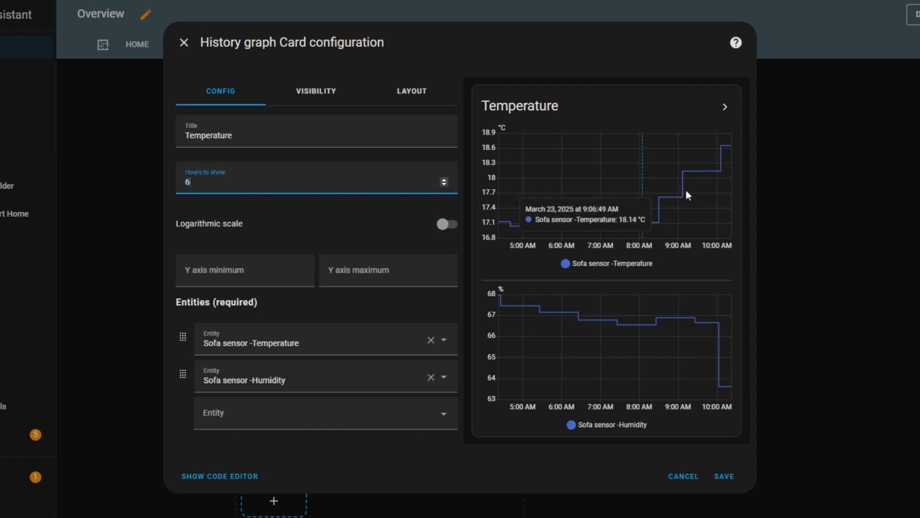
mouse_move(463, 254)
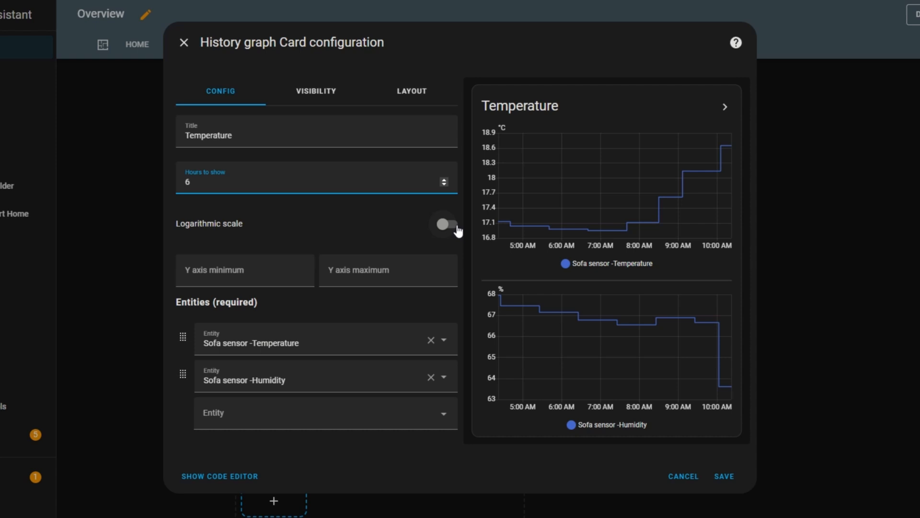
left_click(449, 224)
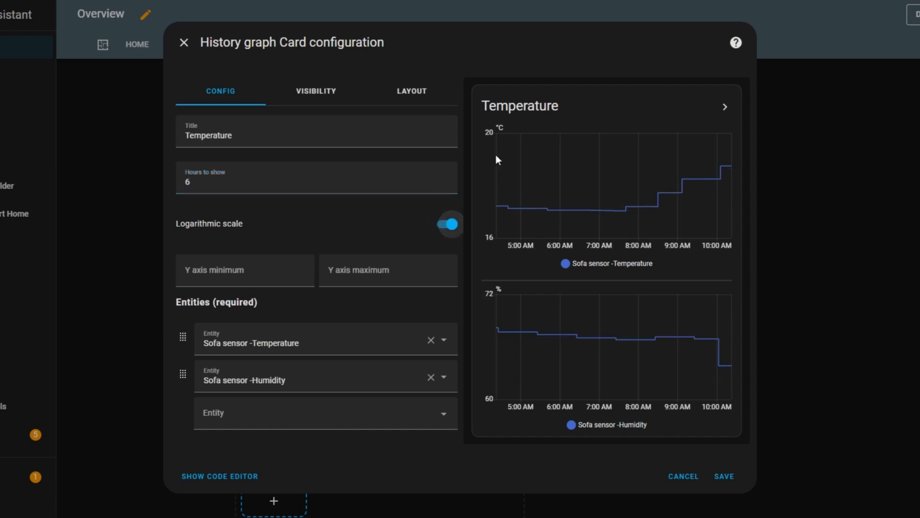
mouse_move(493, 239)
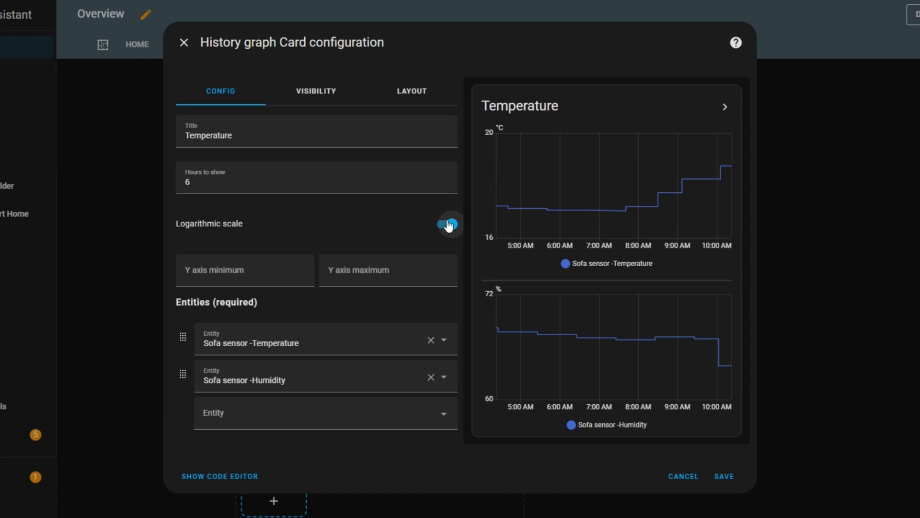
left_click(446, 223)
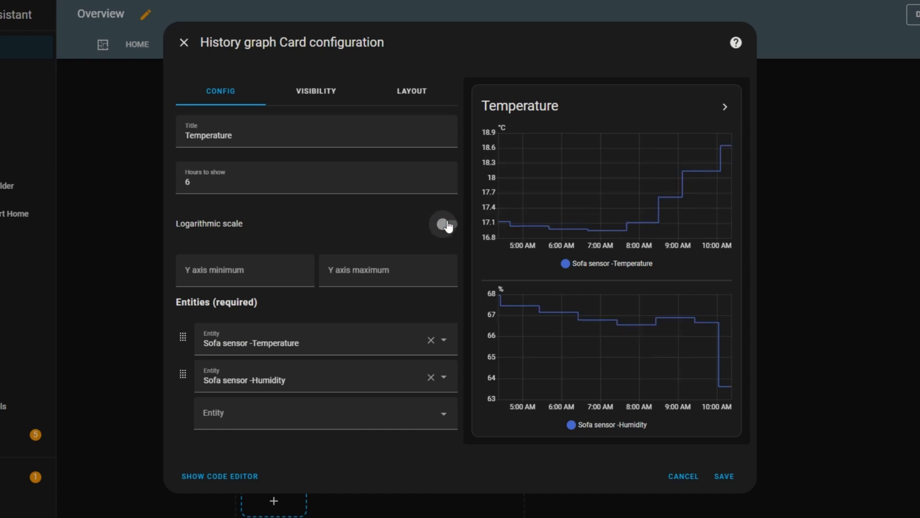
left_click(245, 270)
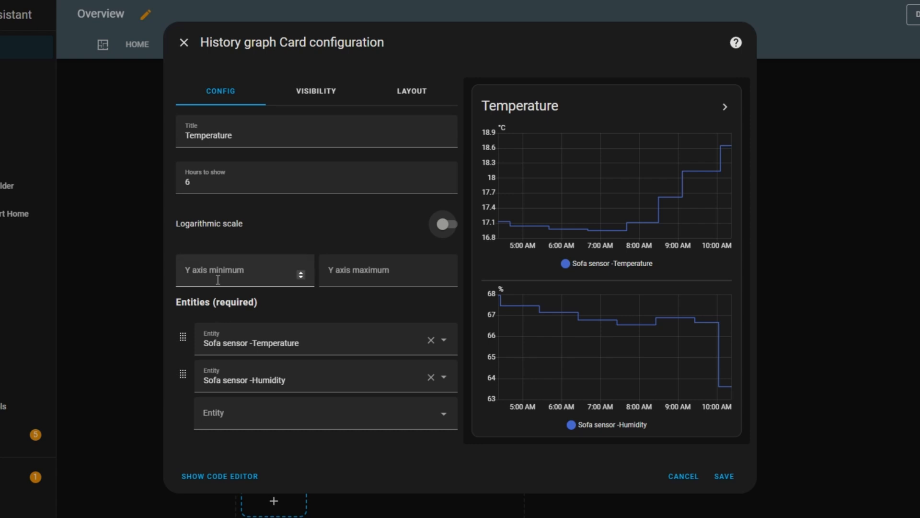
- Set Y axis limits from 0 to 30 and enable extending them to fit data
left_click(243, 270)
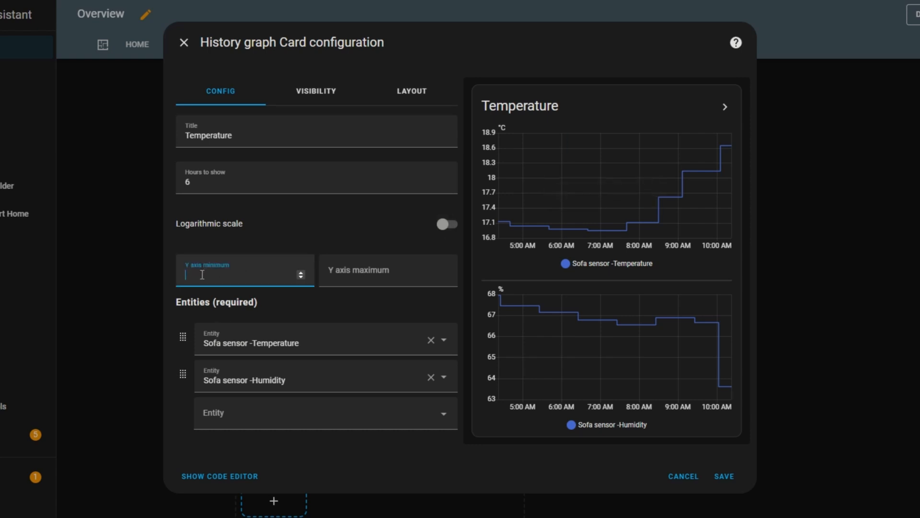
type("30")
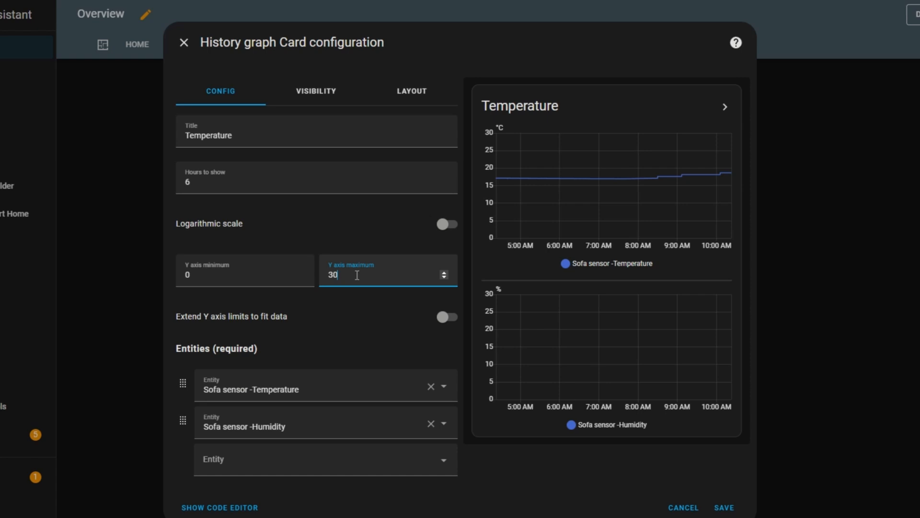
mouse_move(538, 389)
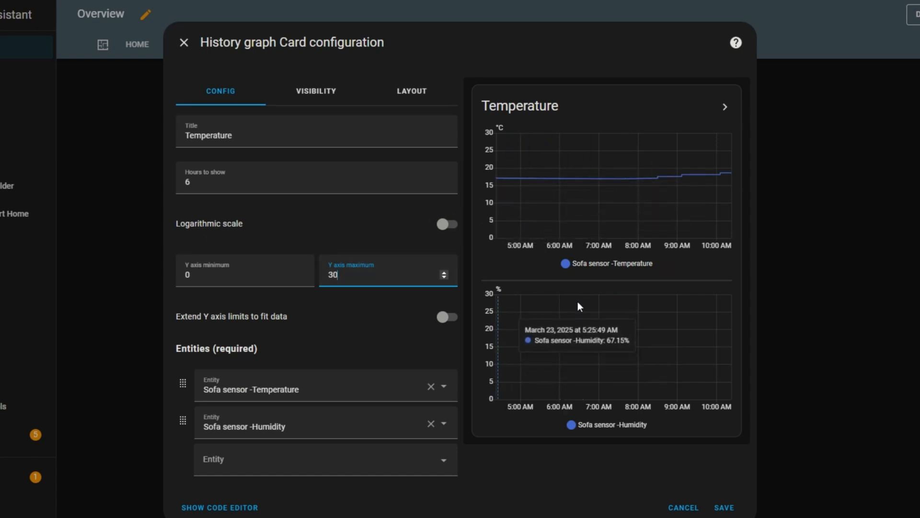
mouse_move(542, 299)
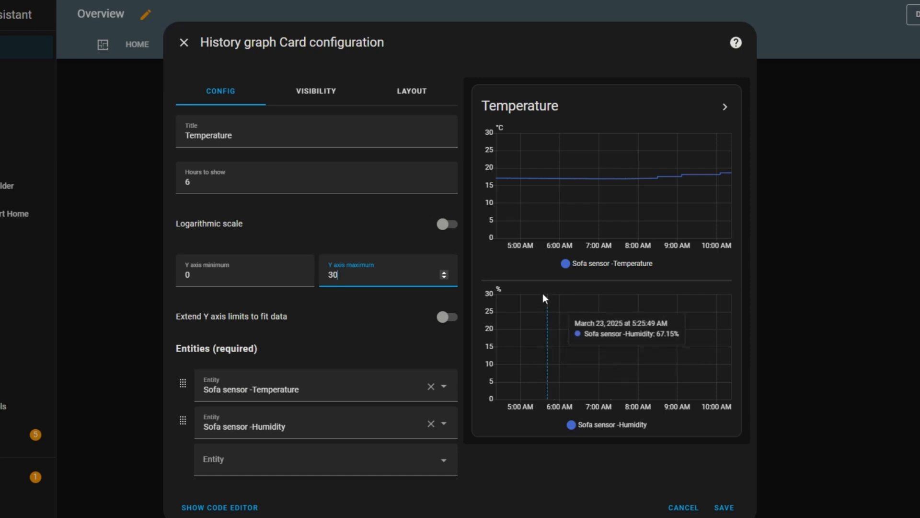
mouse_move(216, 321)
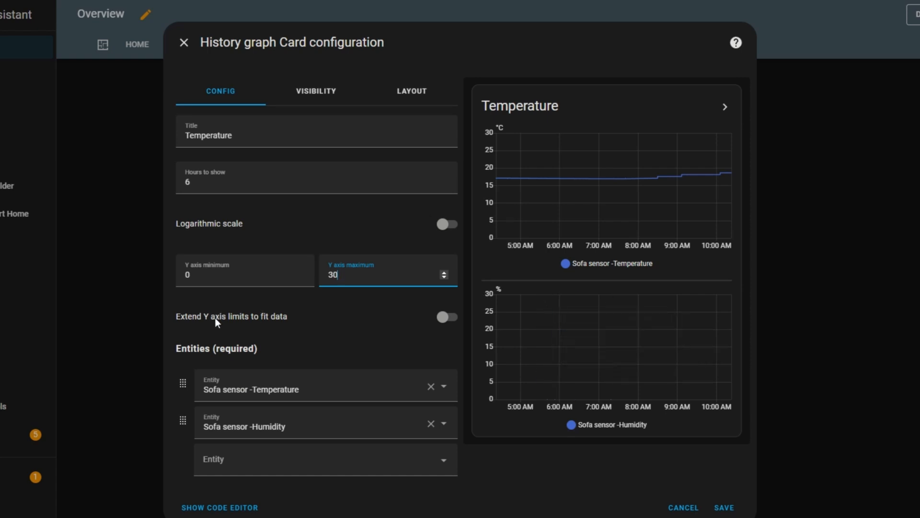
mouse_move(238, 322)
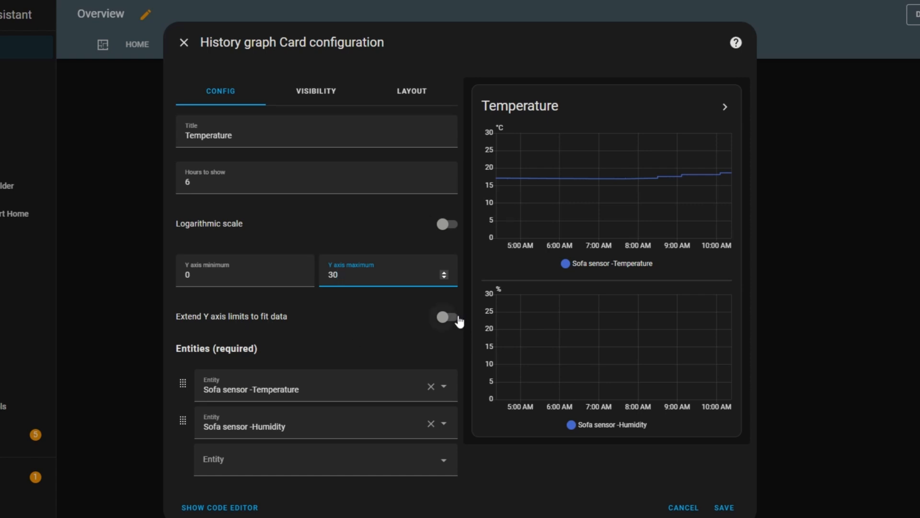
left_click(446, 317)
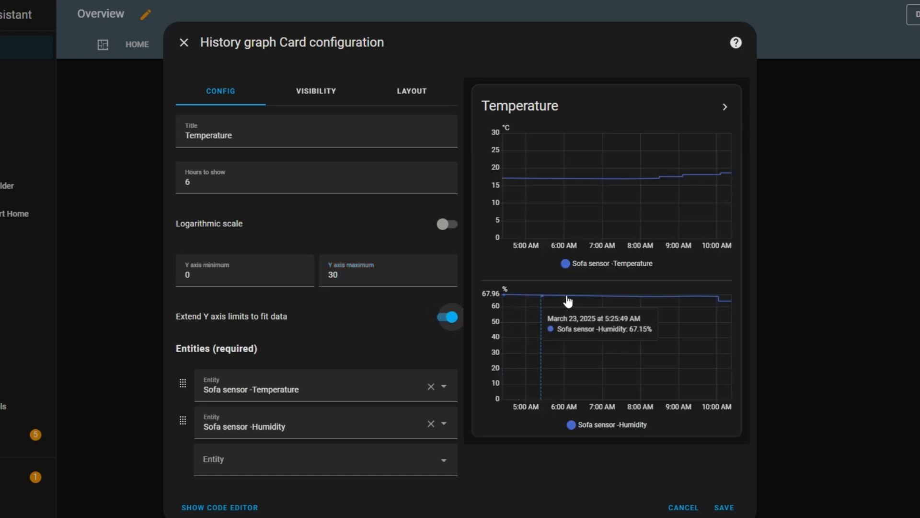
mouse_move(706, 304)
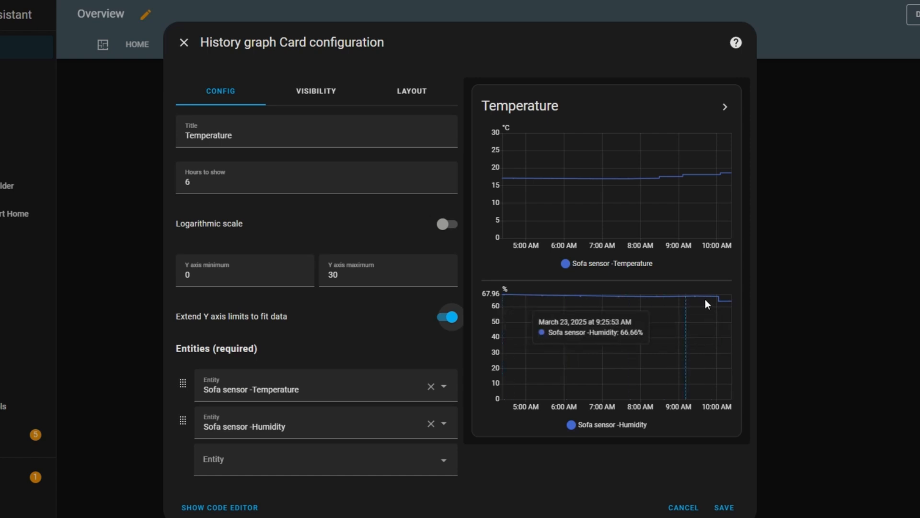
mouse_move(481, 385)
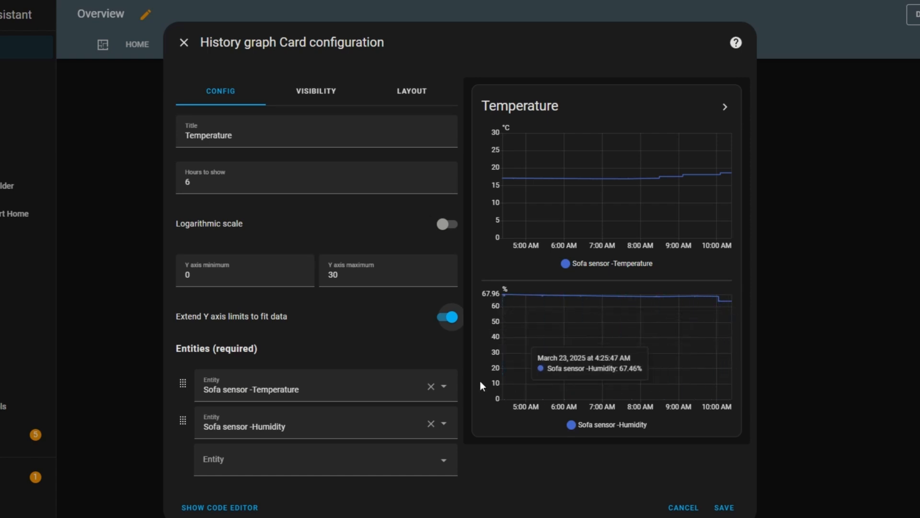
mouse_move(702, 499)
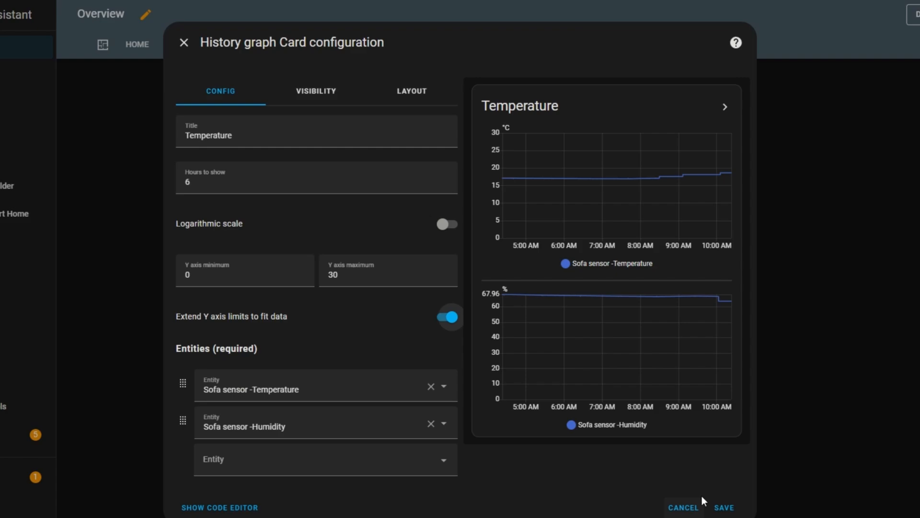
- Save the Temperature graph card and scroll down to see it below the Fridge gauge
left_click(723, 507)
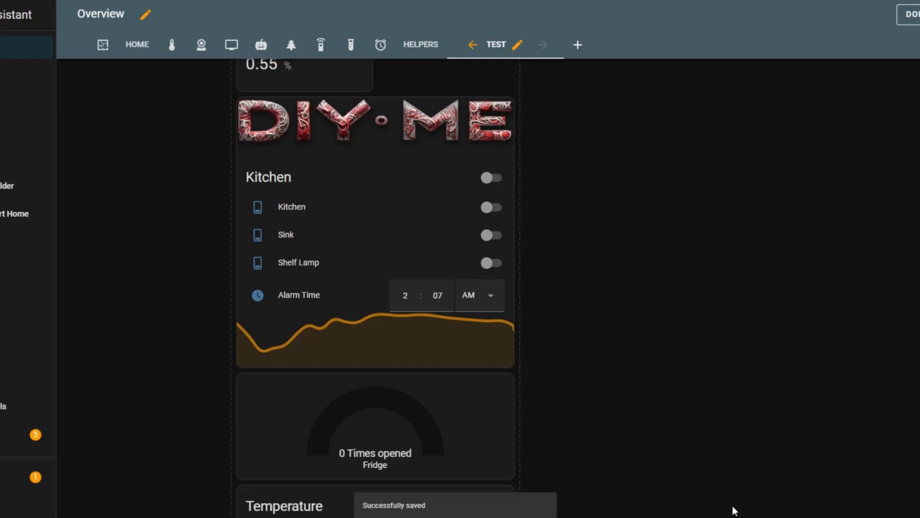
scroll("down", 3)
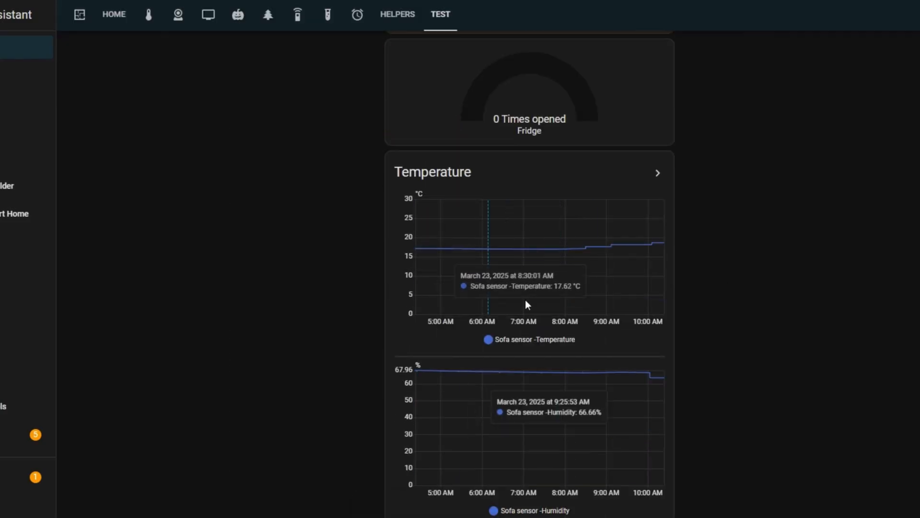
mouse_move(603, 407)
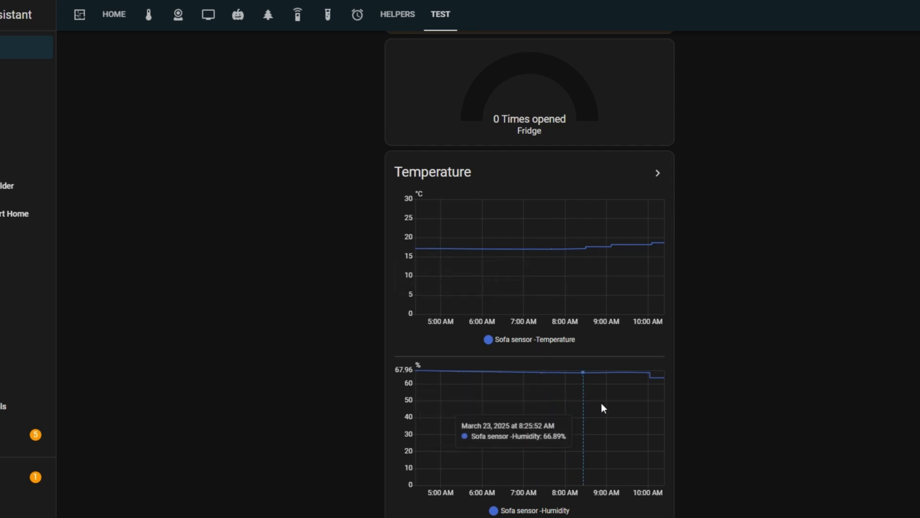